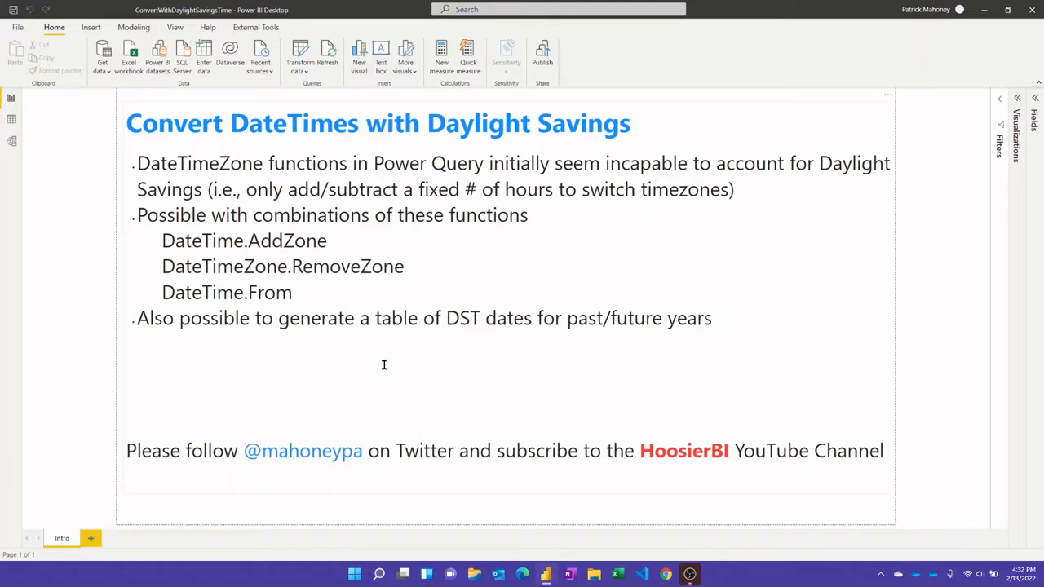
{"action": "mouse_move", "coordinate": [335, 261]}
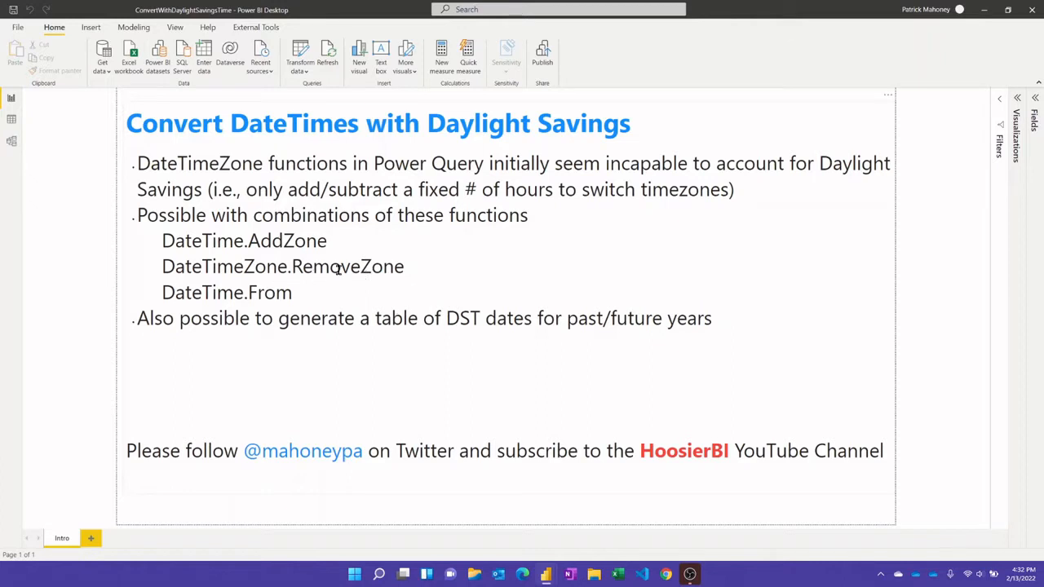
{"action": "mouse_move", "coordinate": [349, 276]}
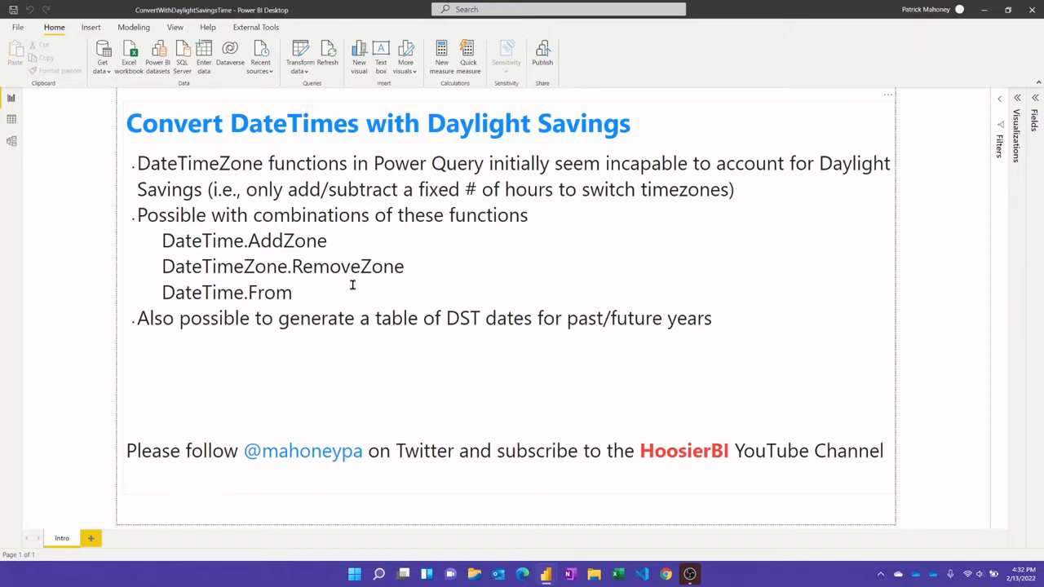
{"action": "mouse_move", "coordinate": [362, 303]}
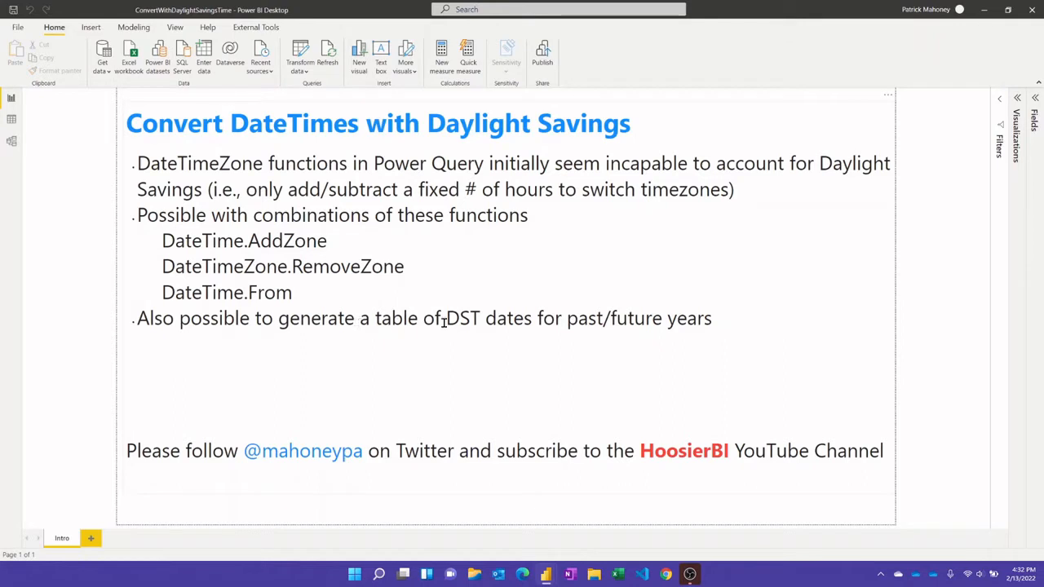
{"action": "mouse_move", "coordinate": [460, 319]}
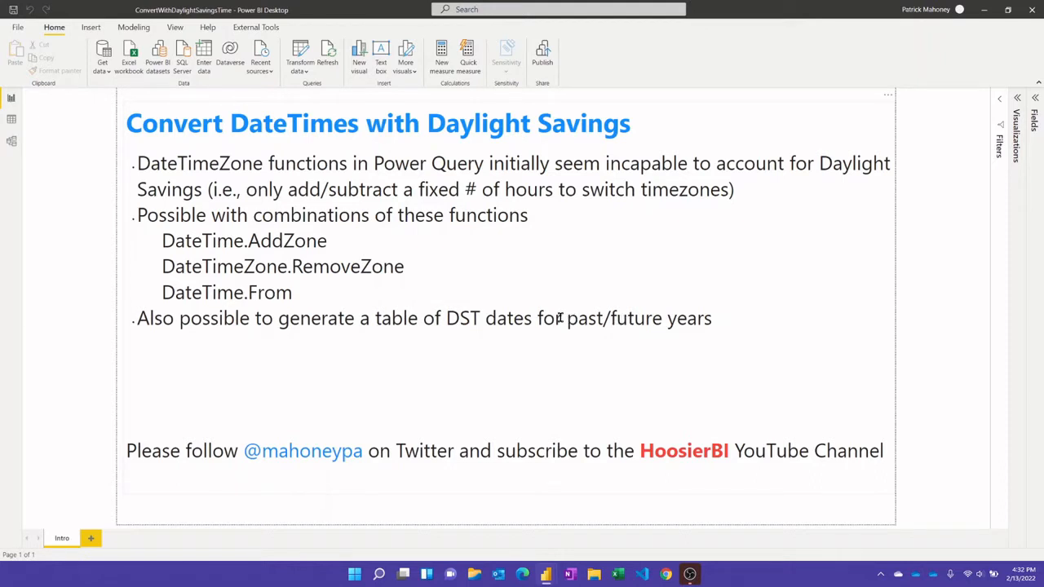
{"action": "mouse_move", "coordinate": [549, 329]}
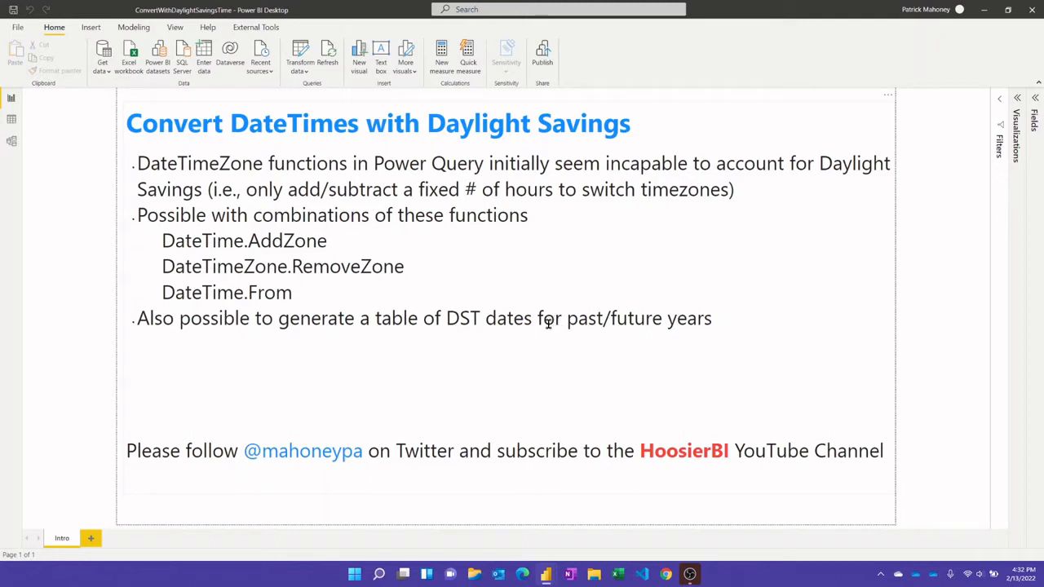
{"action": "mouse_move", "coordinate": [636, 435]}
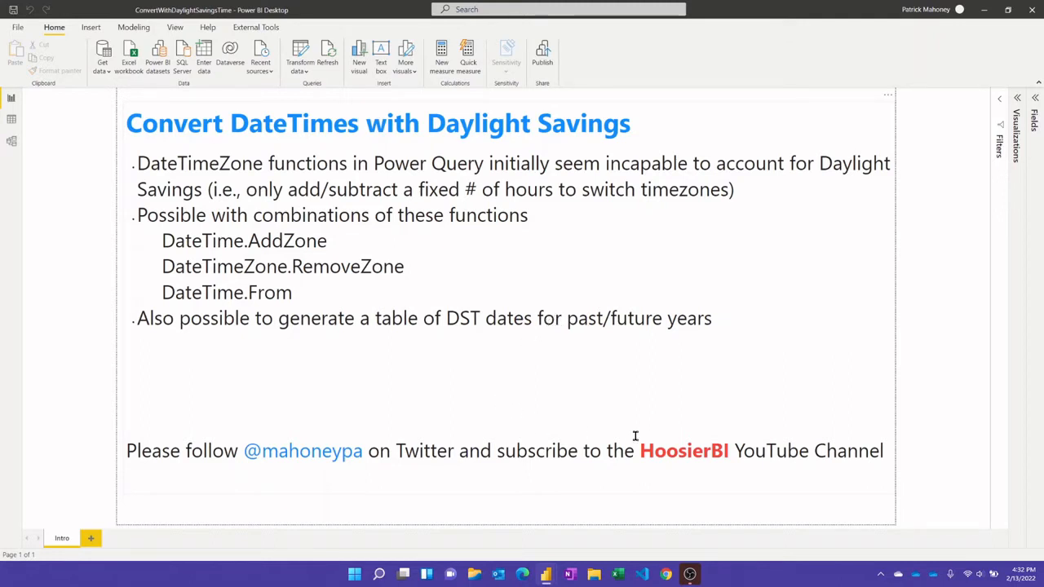
{"action": "mouse_move", "coordinate": [479, 451]}
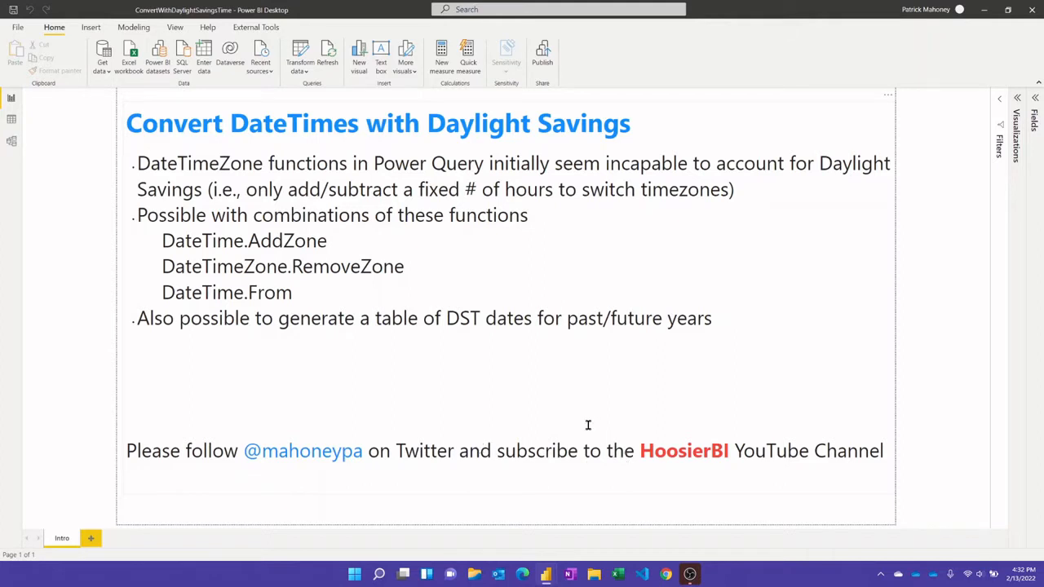
{"action": "mouse_move", "coordinate": [568, 400]}
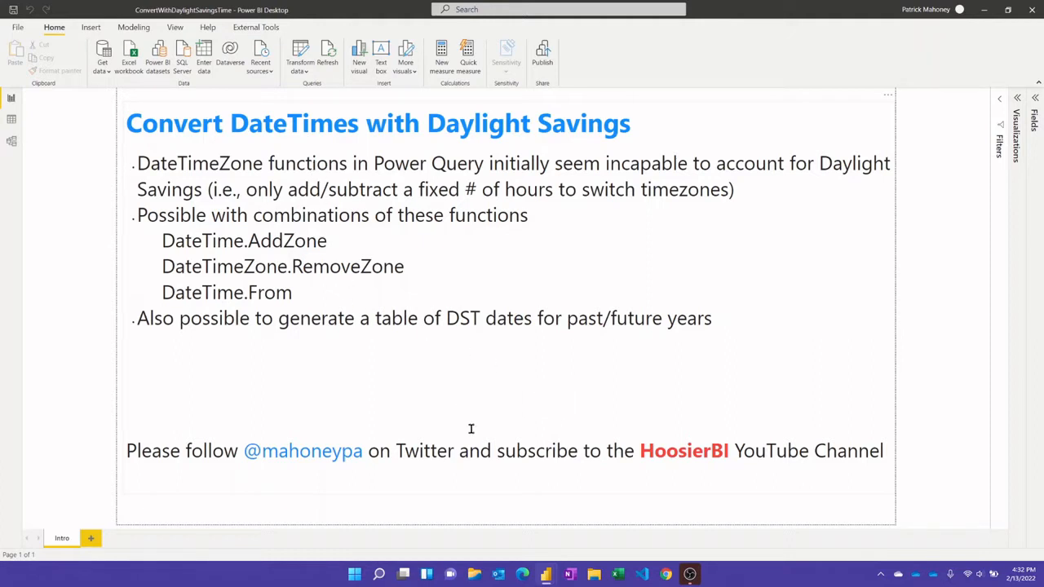
{"action": "mouse_move", "coordinate": [579, 517]}
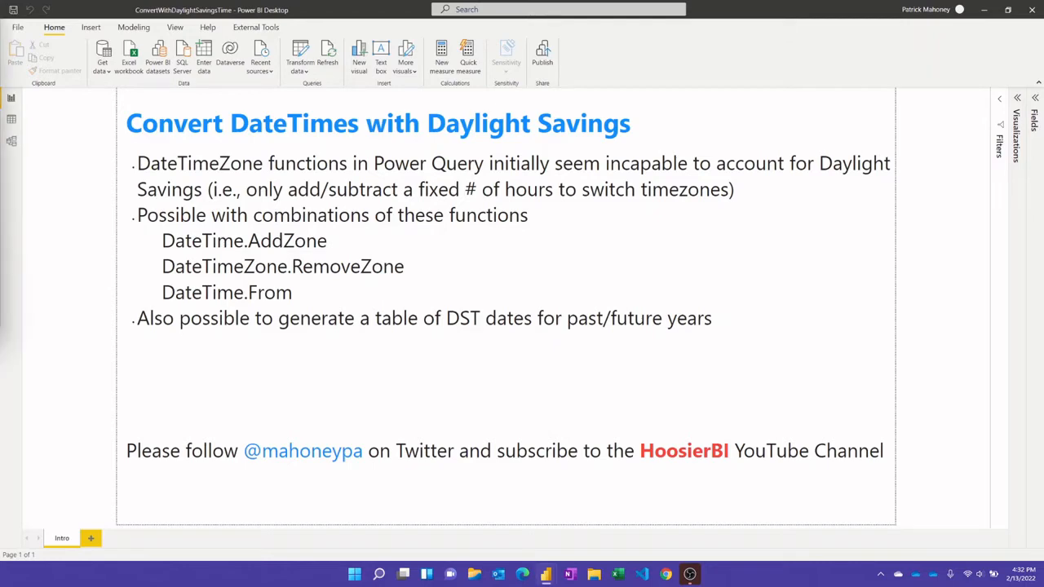
- Open Power Query Editor maximized on ConvertToLocalTimeWithDST's twelve monthly 2021 UTC datetimes
{"action": "left_click", "coordinate": [299, 53]}
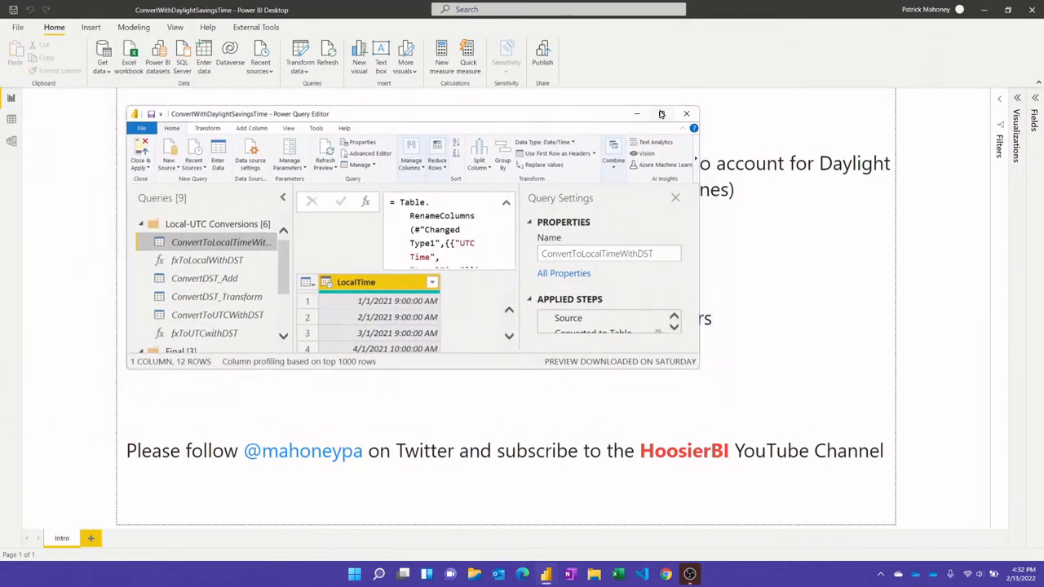
{"action": "left_click", "coordinate": [661, 114]}
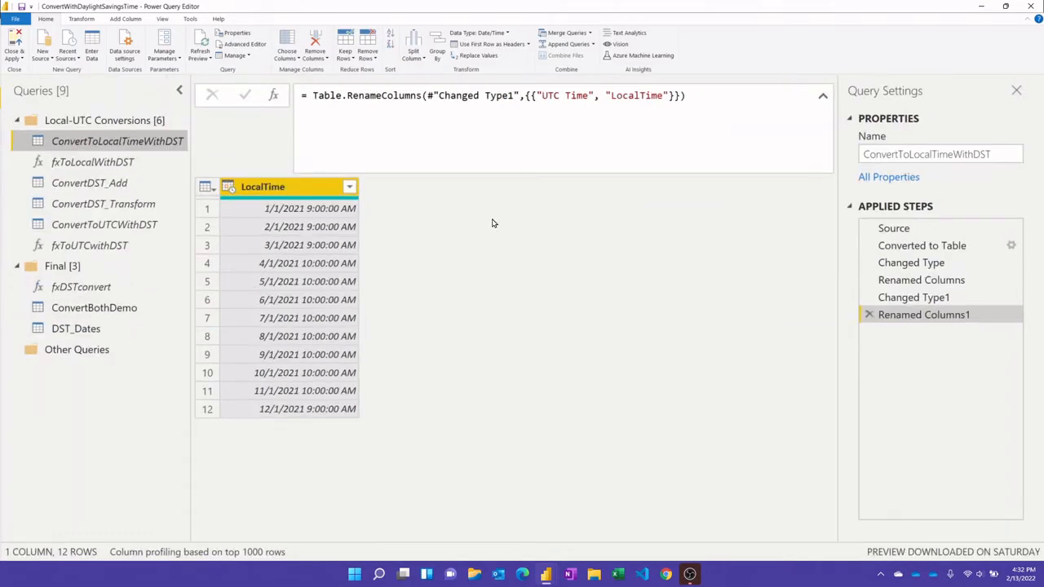
{"action": "mouse_move", "coordinate": [752, 259]}
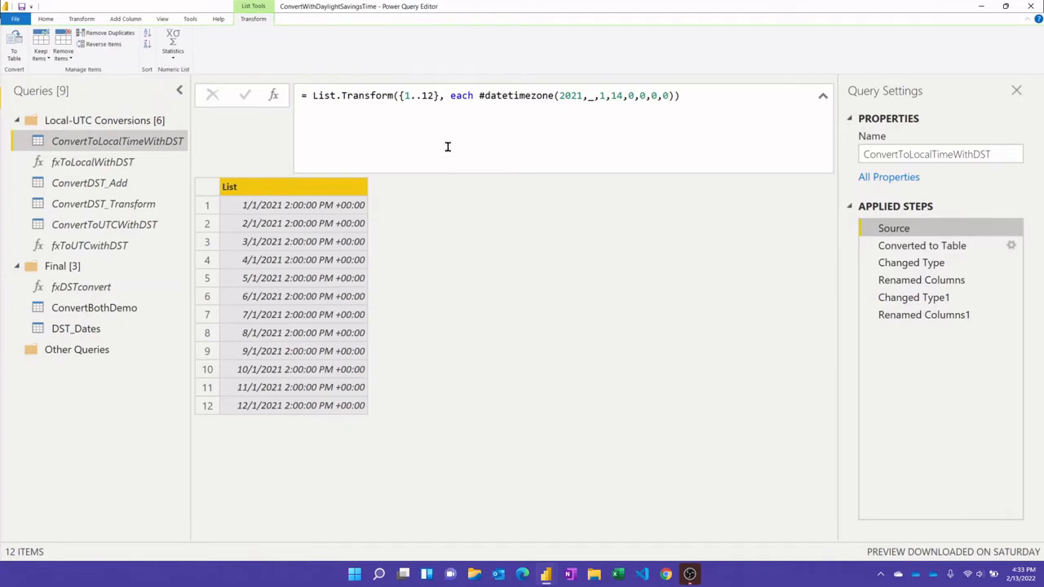
{"action": "mouse_move", "coordinate": [385, 235]}
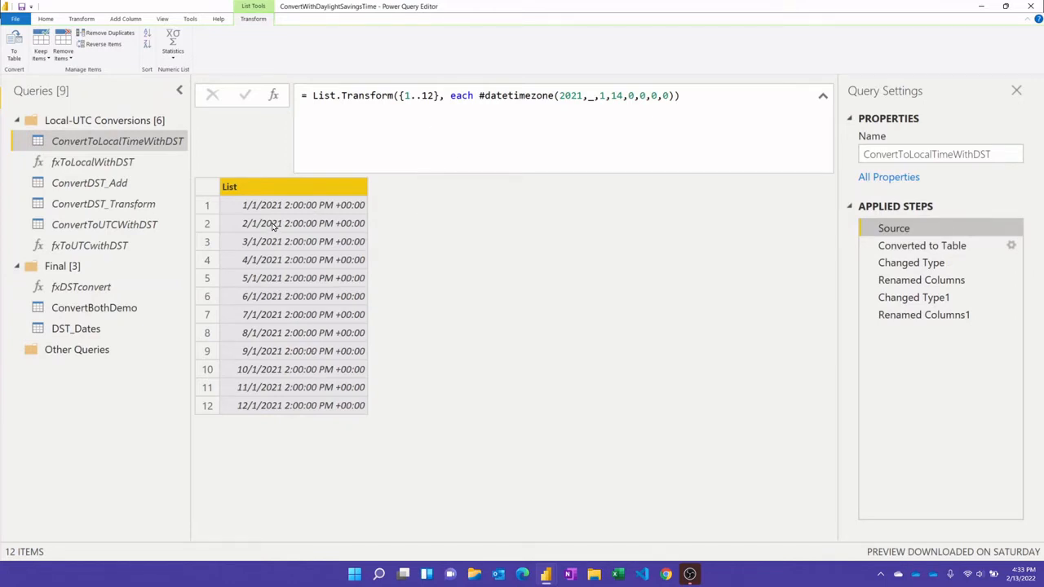
{"action": "mouse_move", "coordinate": [298, 311]}
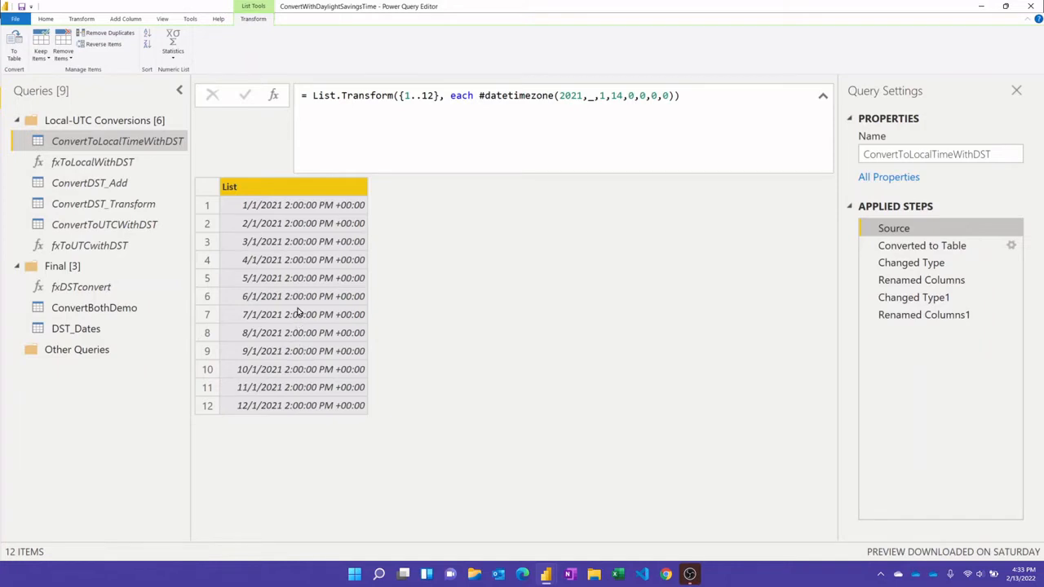
{"action": "mouse_move", "coordinate": [310, 302]}
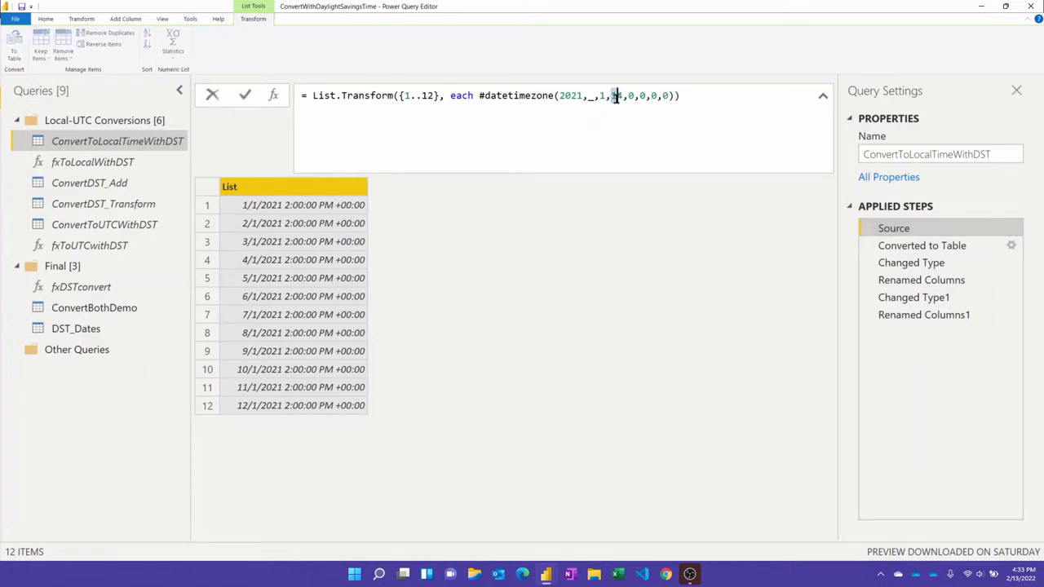
{"action": "type", "text": "4"}
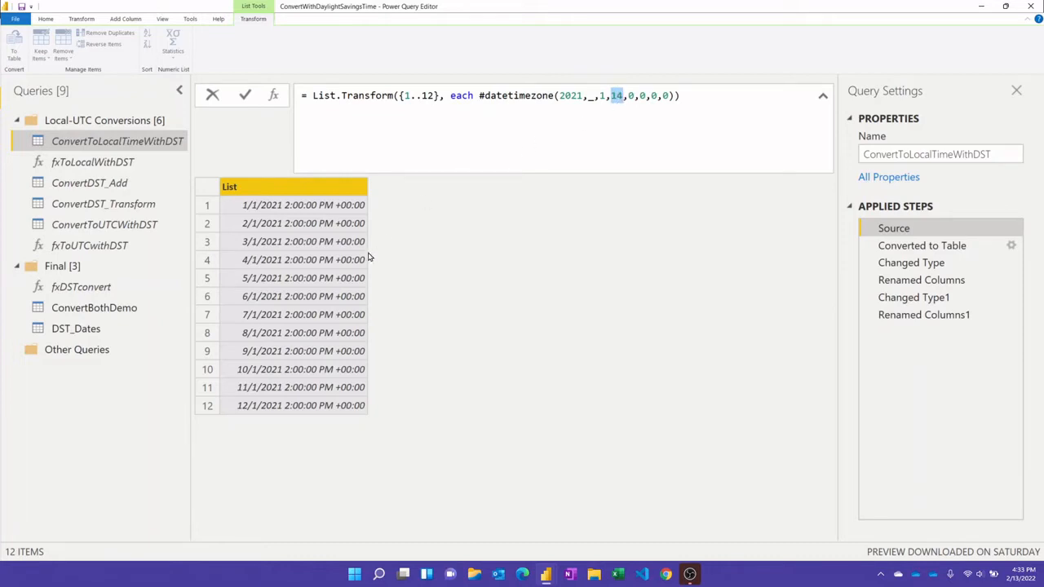
{"action": "mouse_move", "coordinate": [302, 226]}
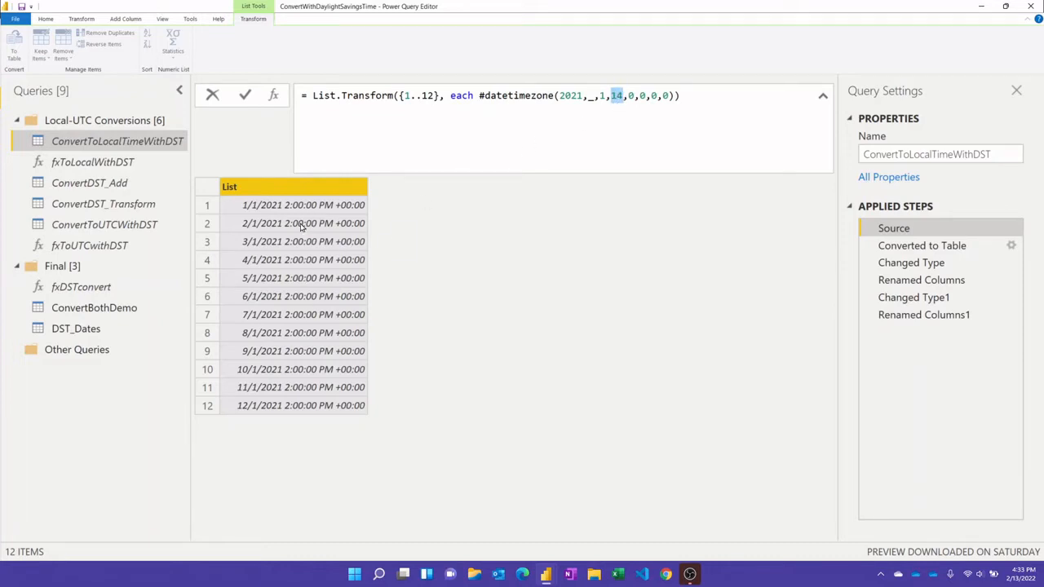
{"action": "mouse_move", "coordinate": [314, 259]}
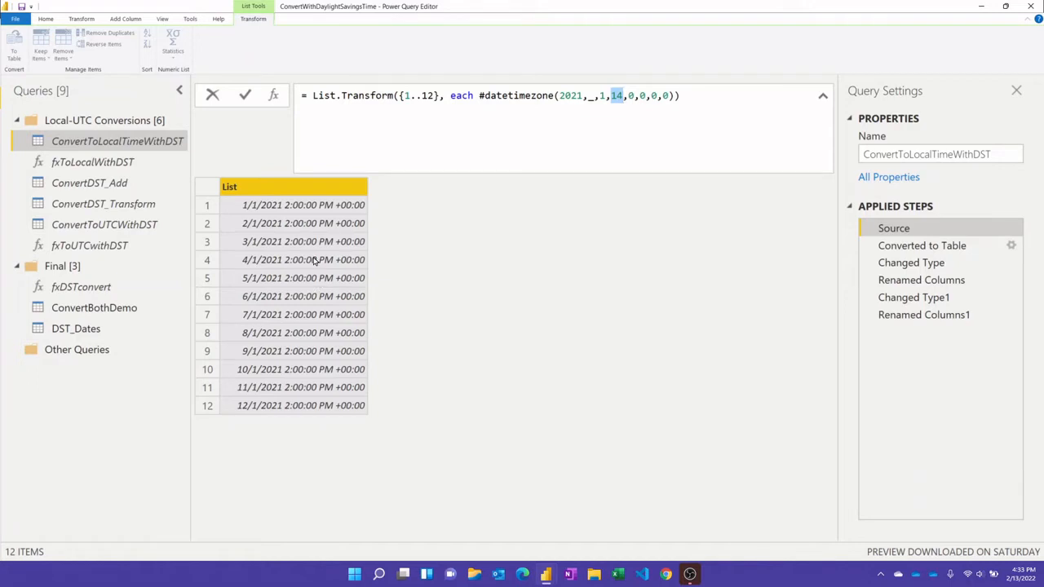
{"action": "mouse_move", "coordinate": [307, 319]}
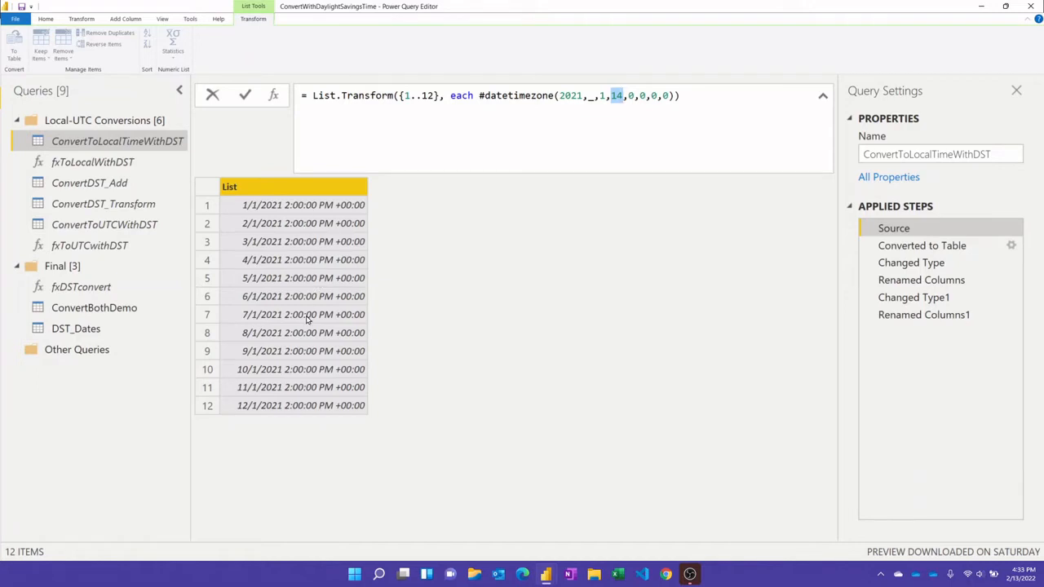
{"action": "mouse_move", "coordinate": [302, 295]}
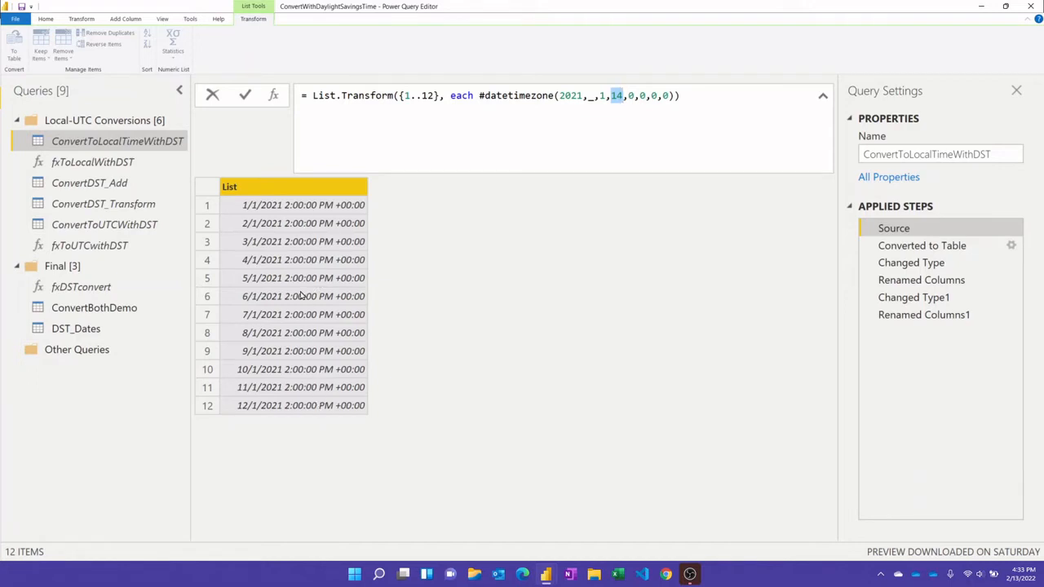
{"action": "mouse_move", "coordinate": [310, 333]}
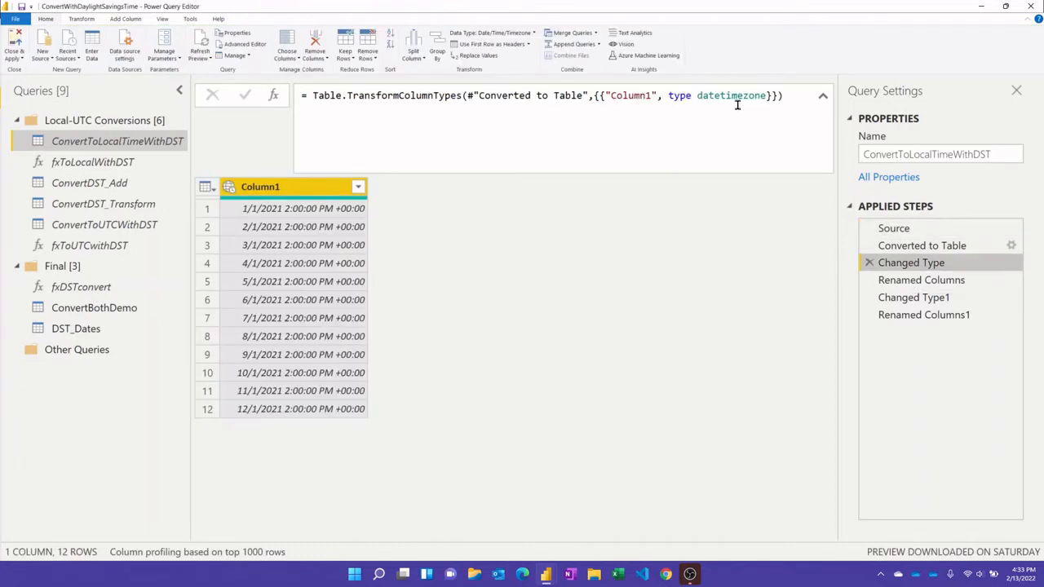
- Preview the renamed UTC Time column and its data type options
{"action": "left_click", "coordinate": [921, 280]}
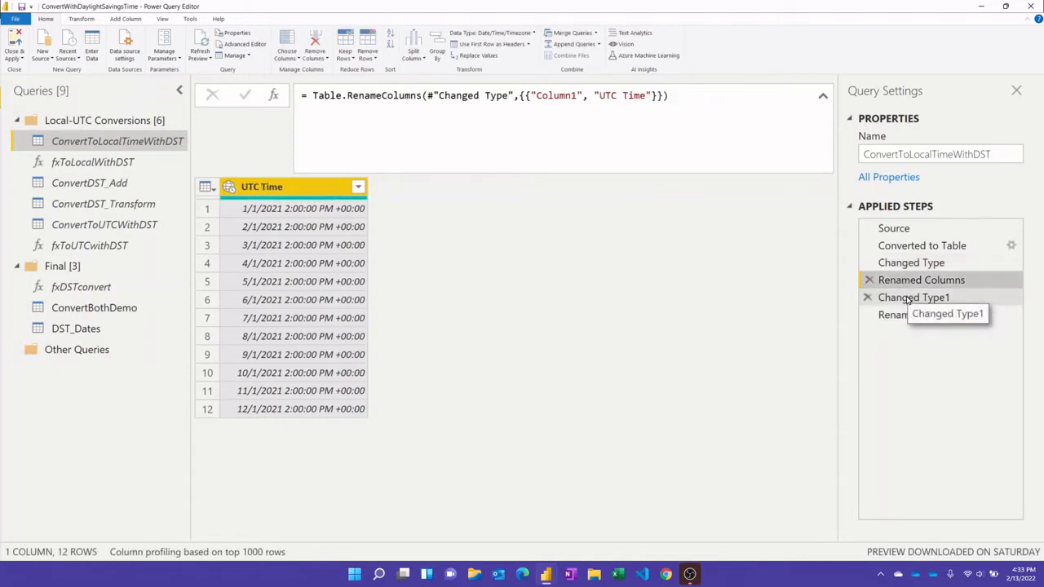
{"action": "left_click", "coordinate": [229, 187]}
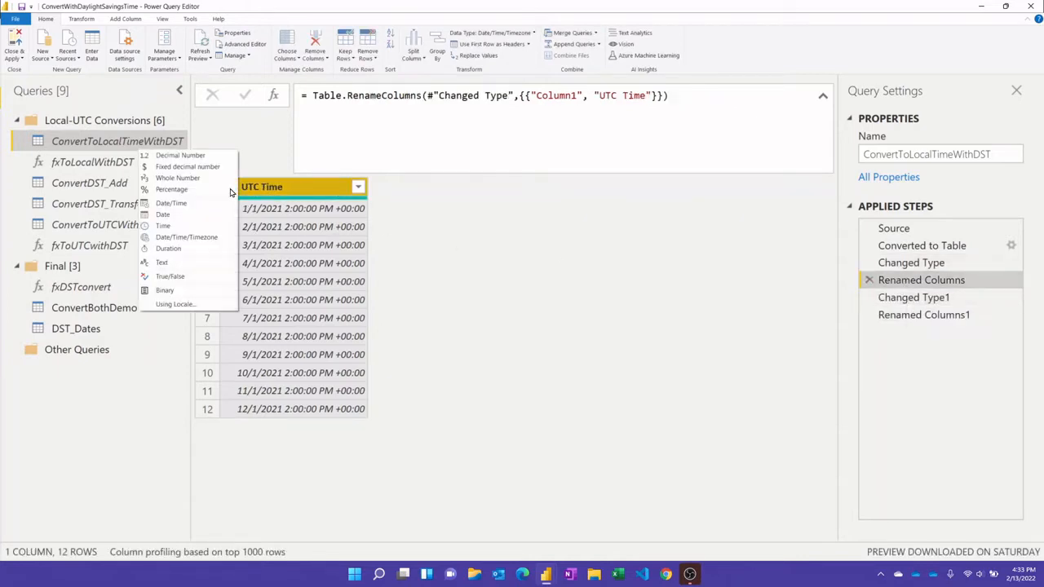
{"action": "mouse_move", "coordinate": [171, 203]}
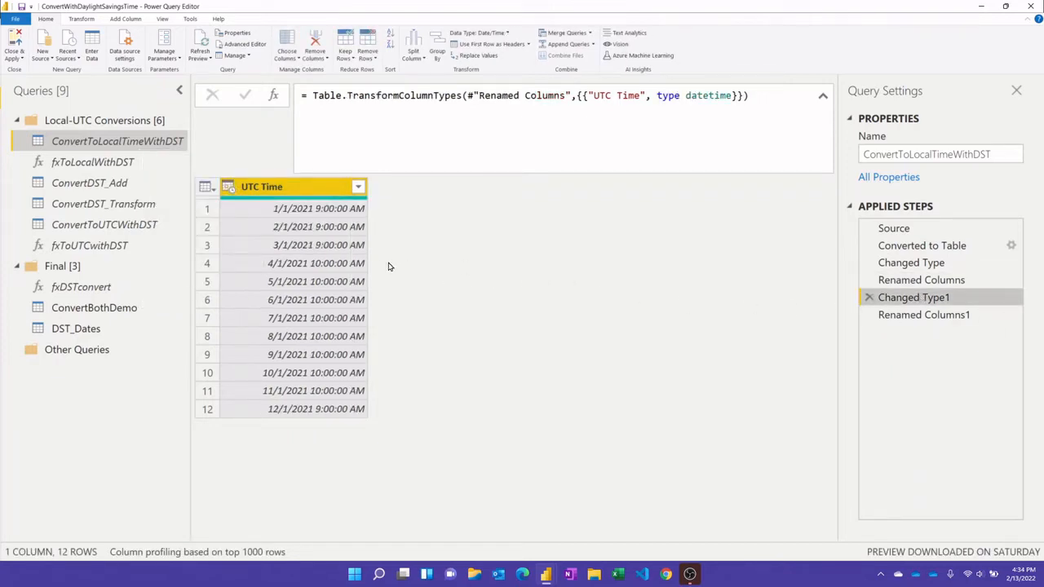
{"action": "mouse_move", "coordinate": [380, 264]}
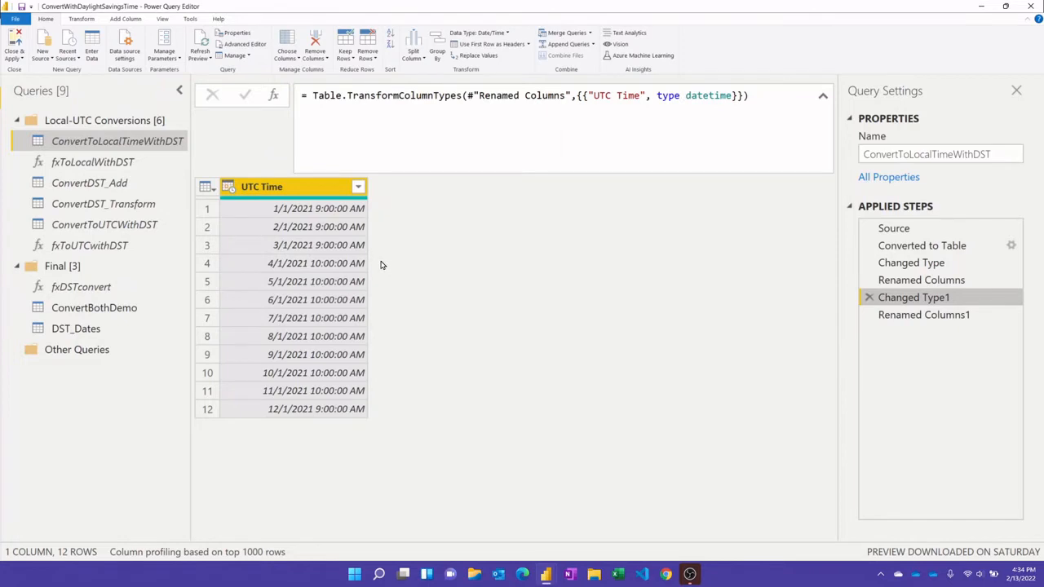
{"action": "mouse_move", "coordinate": [387, 262]}
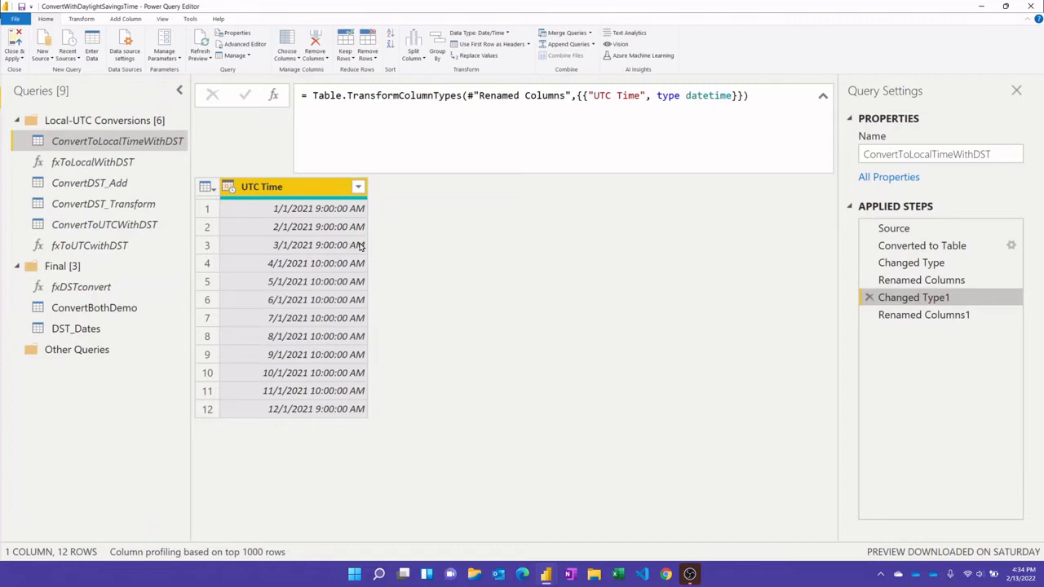
{"action": "mouse_move", "coordinate": [326, 295]}
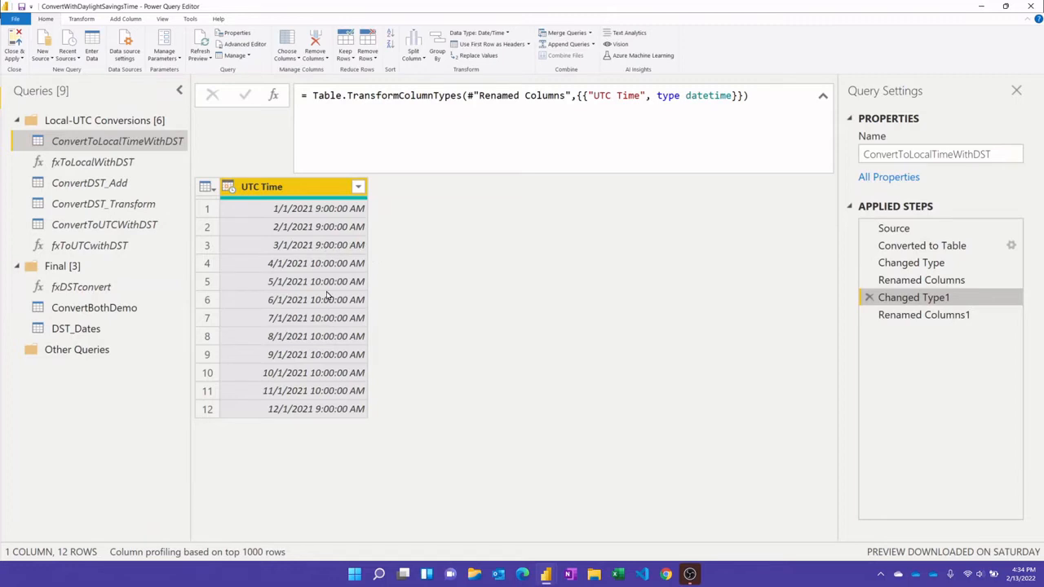
{"action": "mouse_move", "coordinate": [368, 376]}
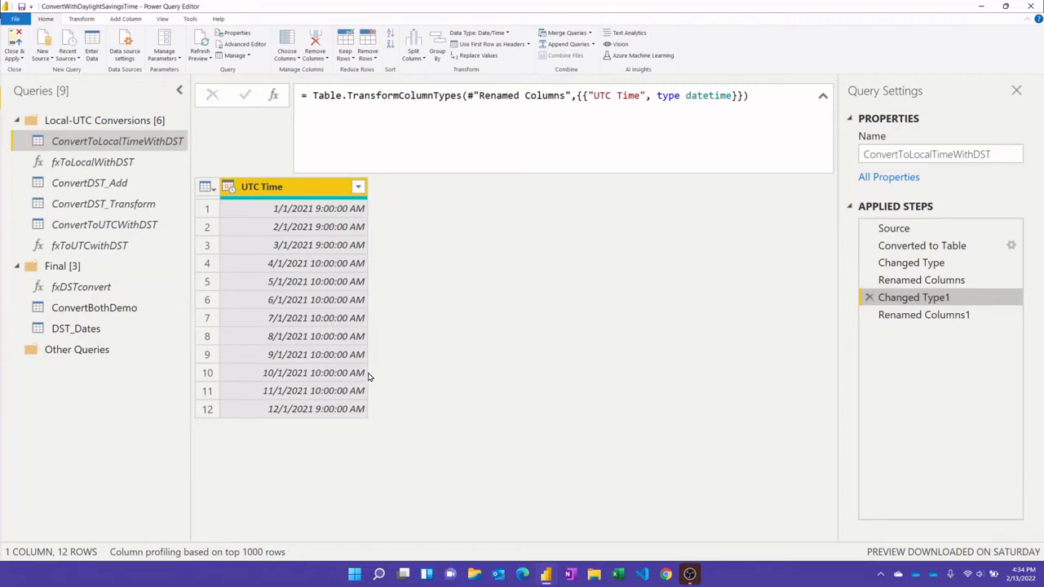
{"action": "mouse_move", "coordinate": [521, 287]}
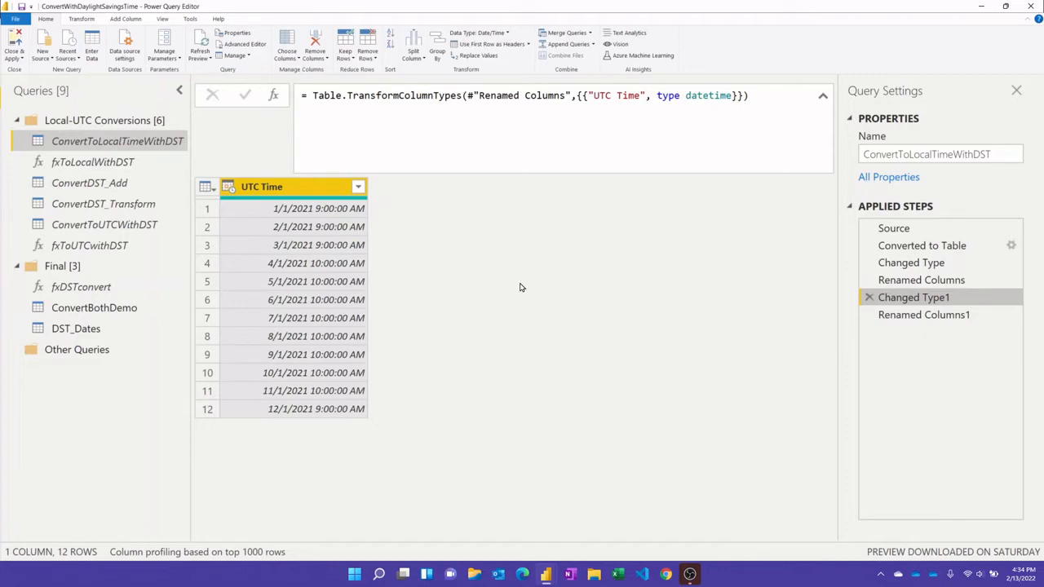
{"action": "mouse_move", "coordinate": [666, 287]}
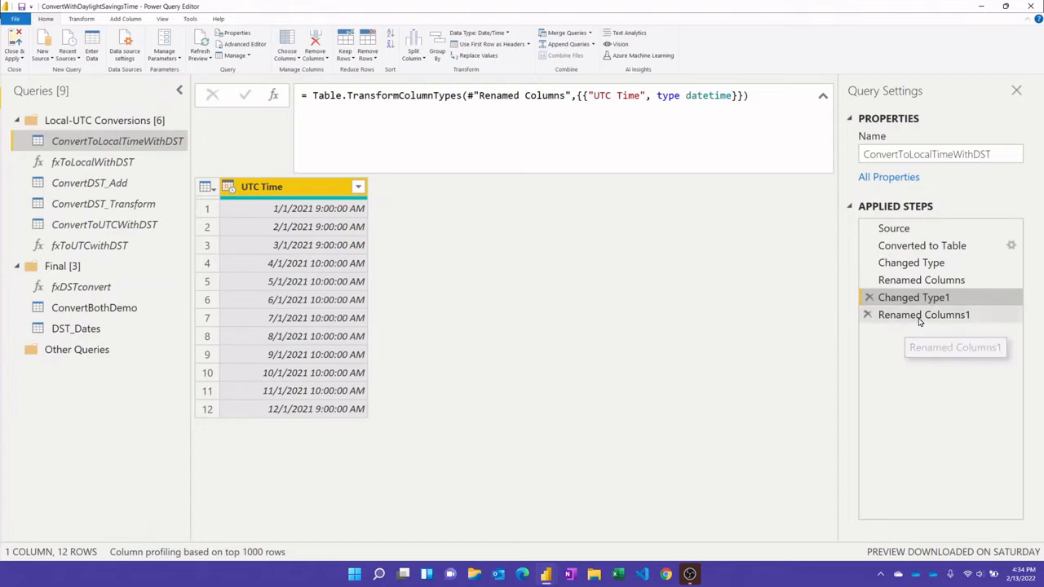
- Preview the LocalTime rename, then read fxToLocalWithDST's code in Advanced Editor
{"action": "left_click", "coordinate": [924, 314]}
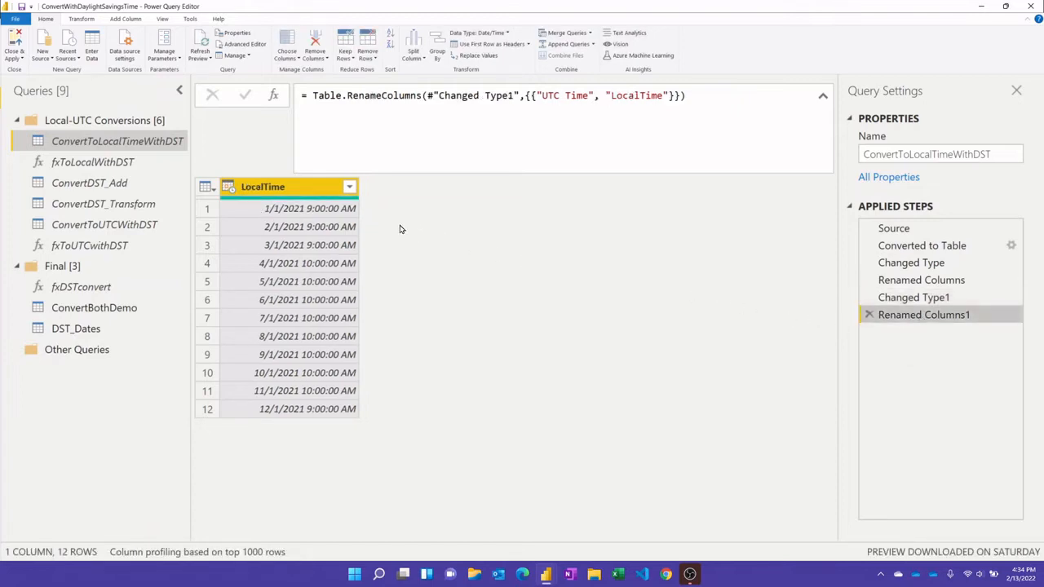
{"action": "left_click", "coordinate": [92, 162]}
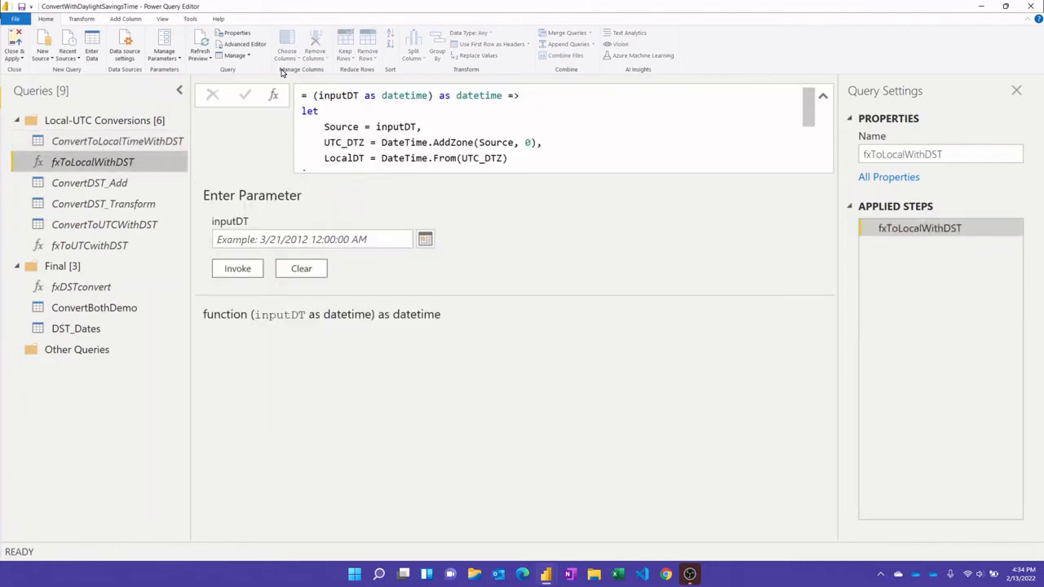
{"action": "left_click", "coordinate": [245, 44]}
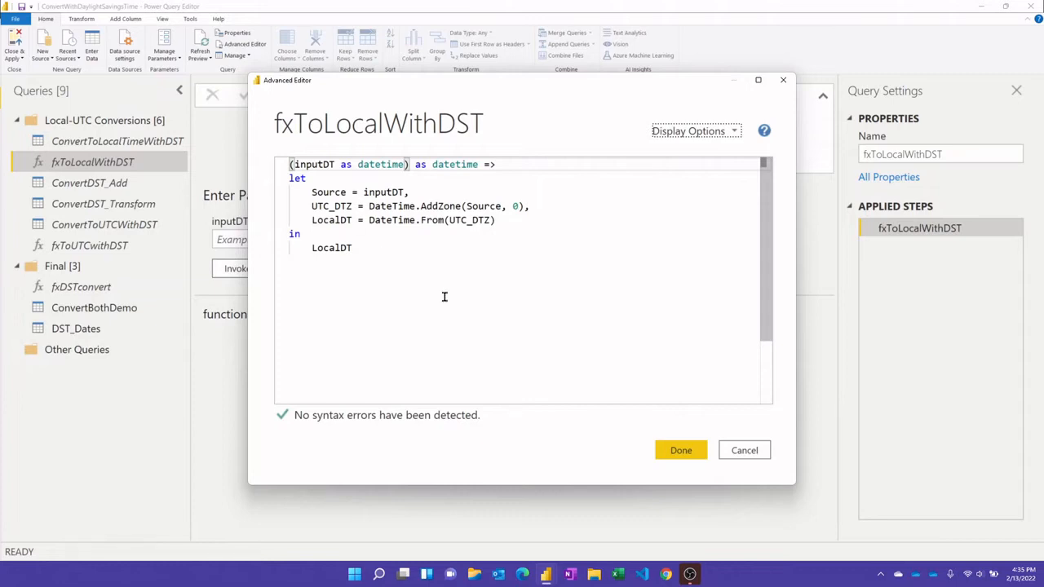
{"action": "left_click", "coordinate": [680, 450]}
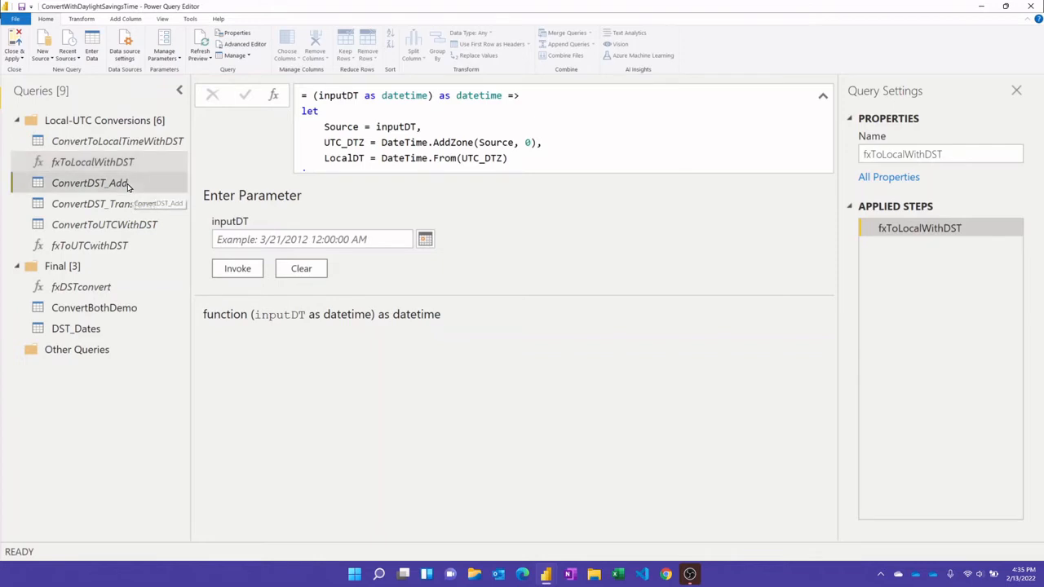
- Show ConvertDST_Add's Invoked Custom Function step adding Local Time from UTC Time
{"action": "left_click", "coordinate": [90, 183]}
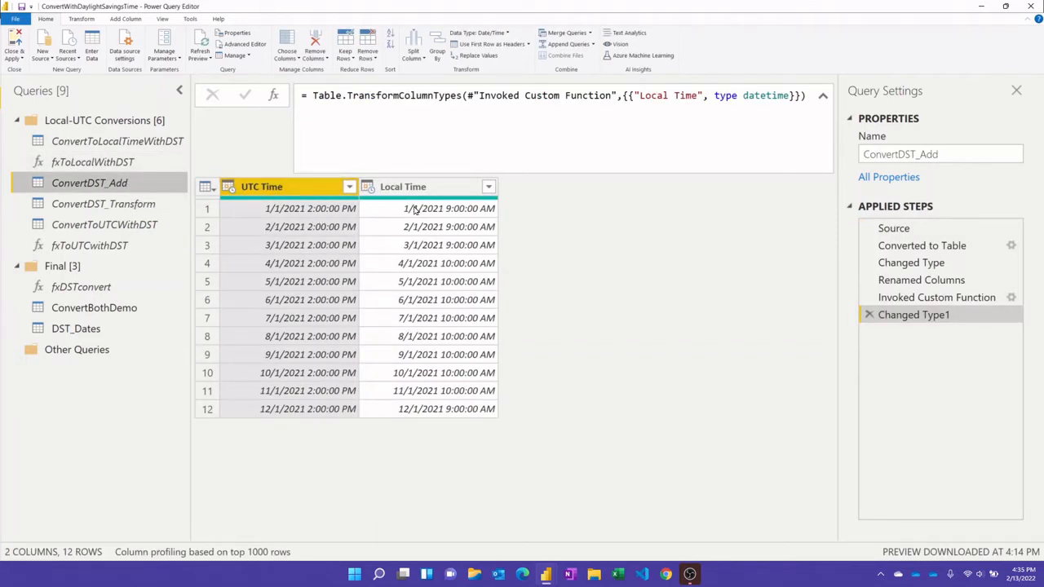
{"action": "mouse_move", "coordinate": [936, 296]}
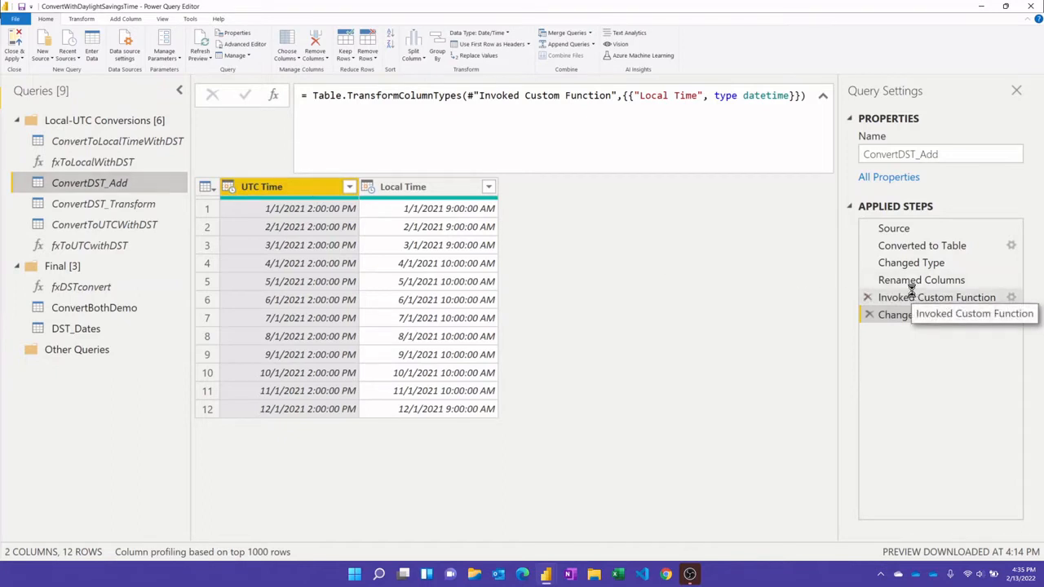
{"action": "left_click", "coordinate": [936, 297]}
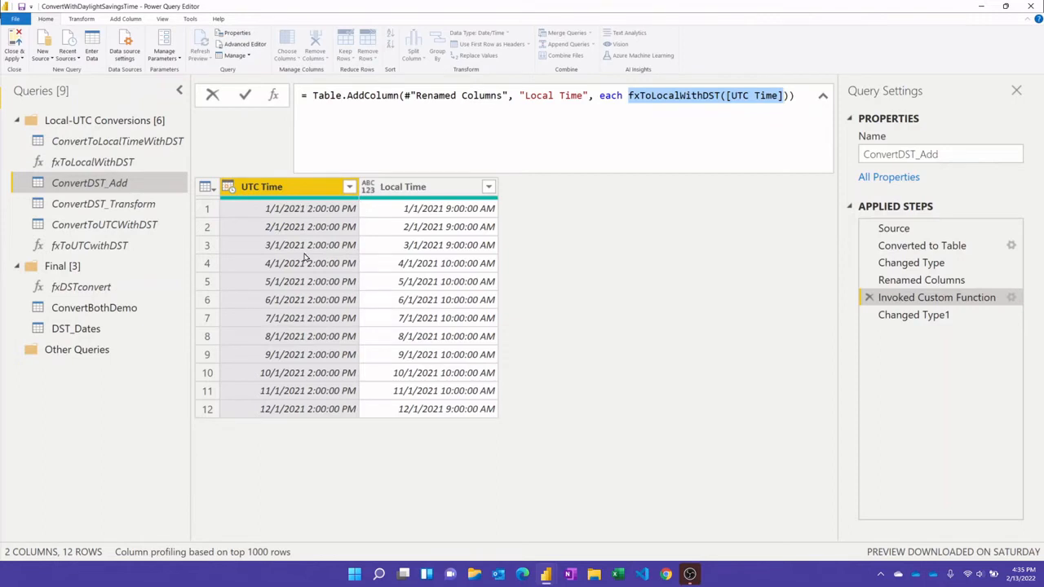
{"action": "mouse_move", "coordinate": [168, 182]}
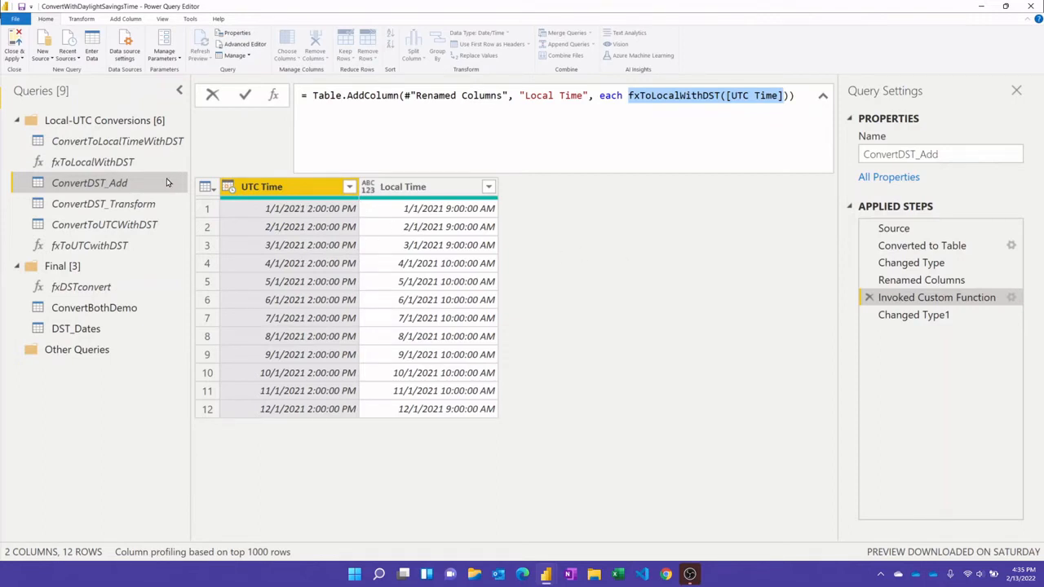
- Read ConvertDST_Transform's Transform_fxDST formula converting UTC Time in place
{"action": "left_click", "coordinate": [103, 203]}
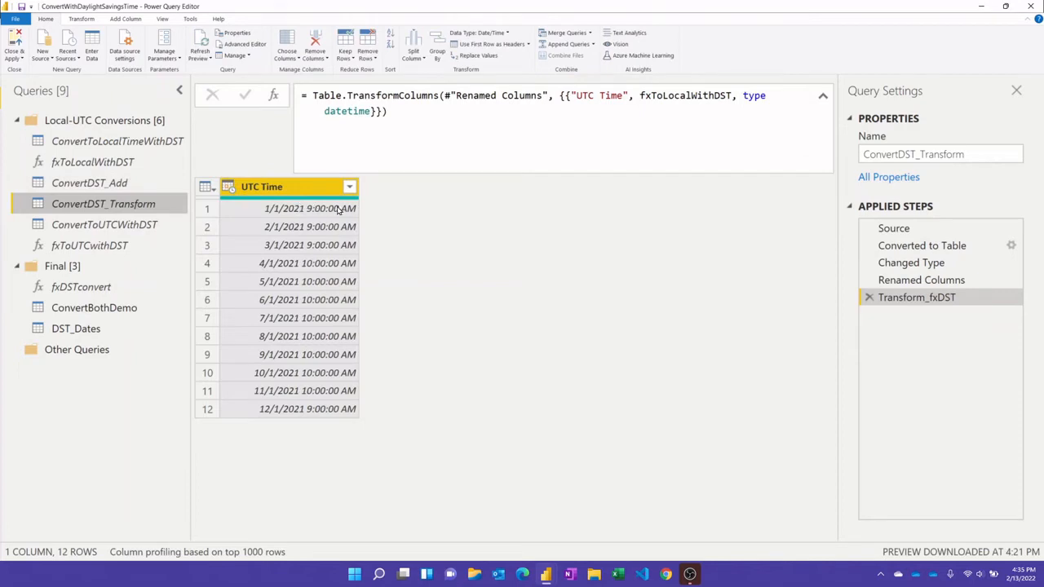
{"action": "left_click", "coordinate": [488, 135]}
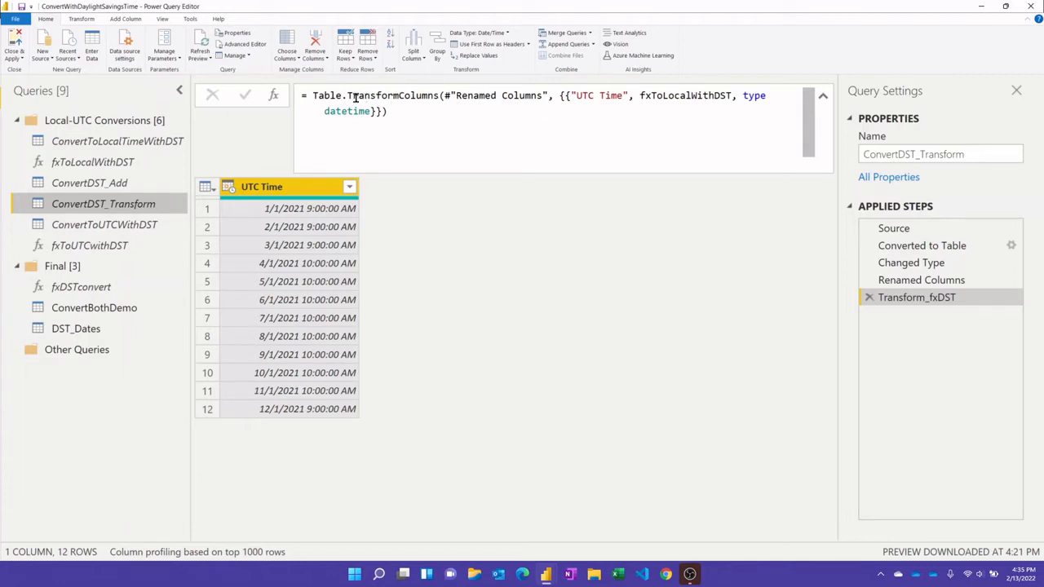
{"action": "mouse_move", "coordinate": [532, 104]}
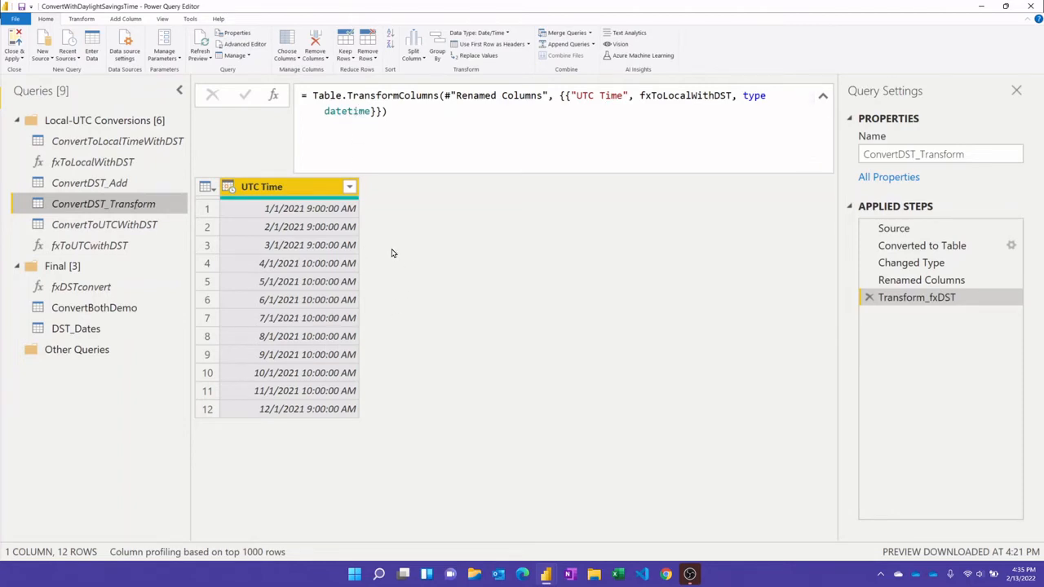
{"action": "mouse_move", "coordinate": [477, 271]}
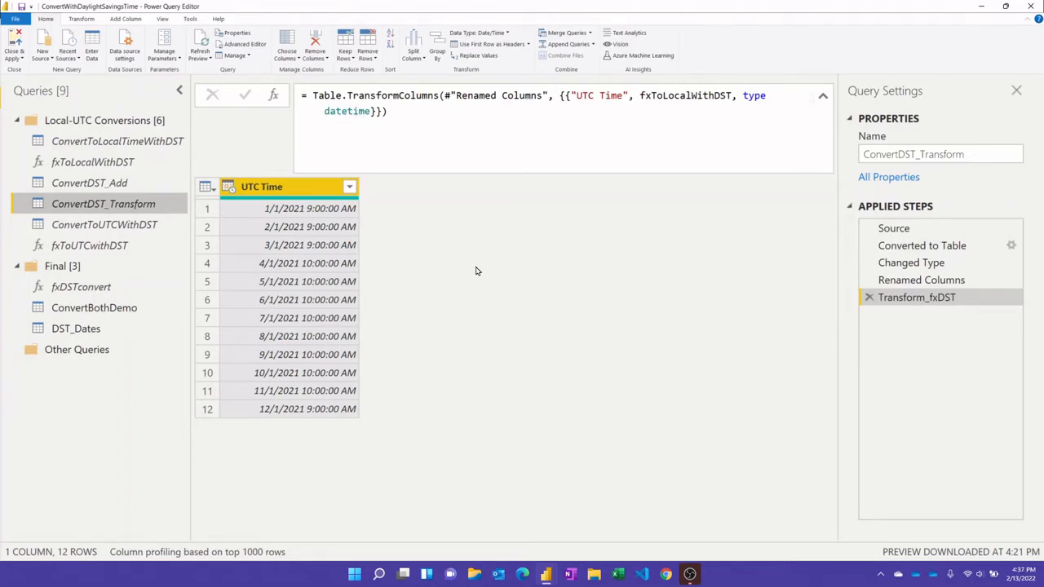
{"action": "mouse_move", "coordinate": [480, 273]}
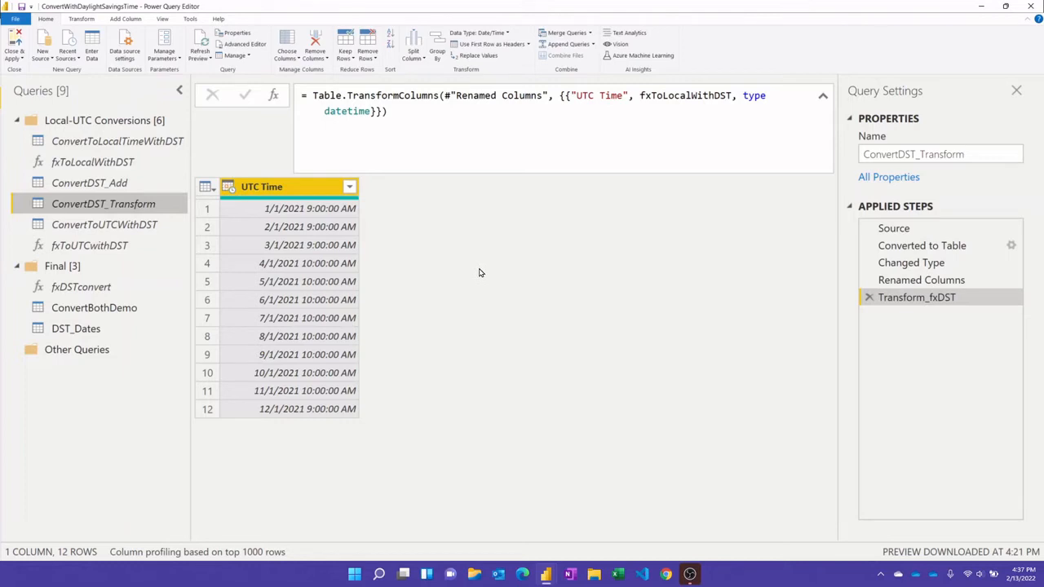
{"action": "mouse_move", "coordinate": [203, 241]}
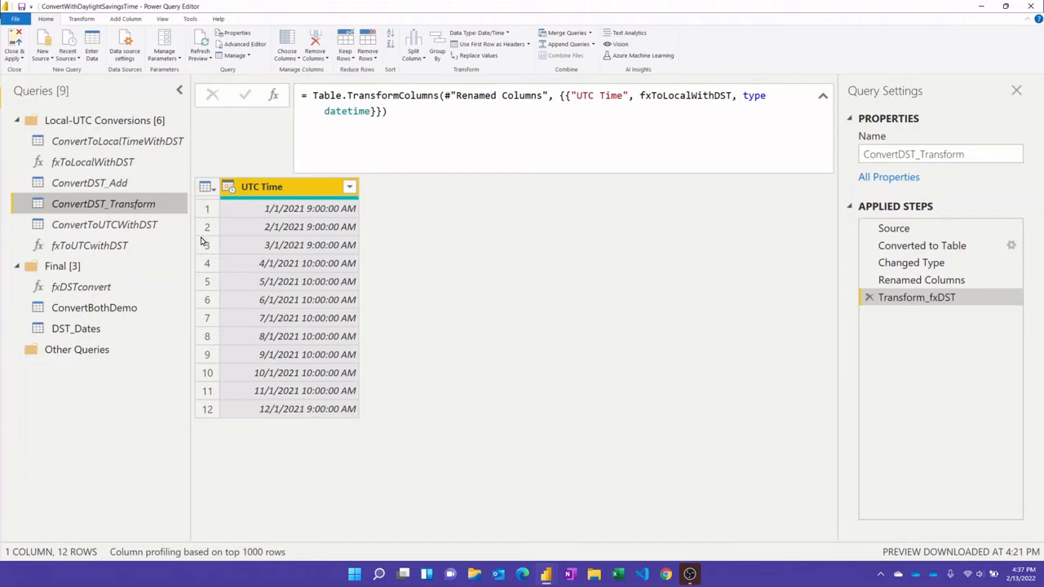
- Compare Renamed Columns and Added Custom steps, reading the UTC Time let expression
{"action": "left_click", "coordinate": [103, 225]}
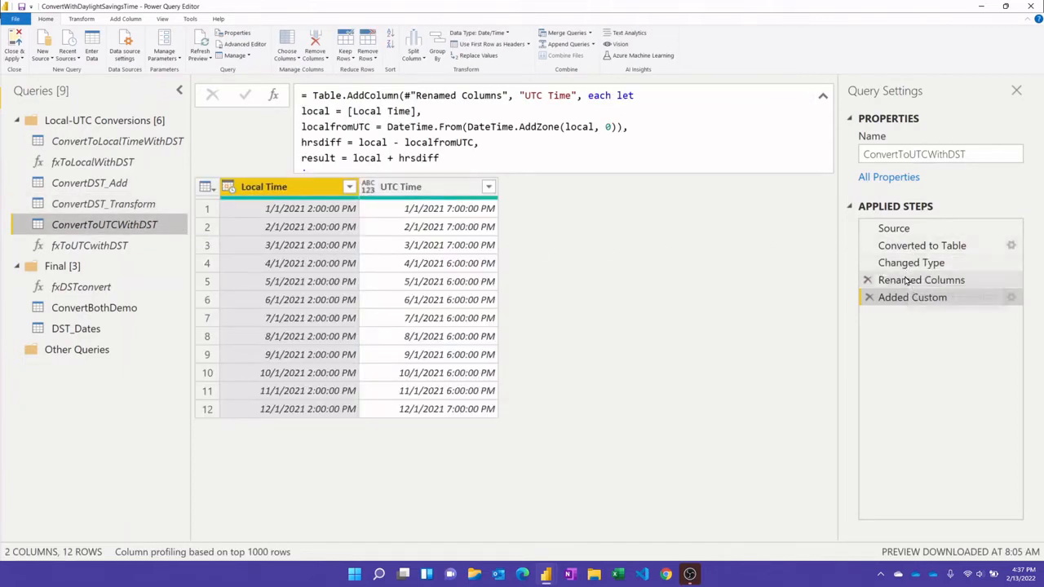
{"action": "left_click", "coordinate": [920, 279]}
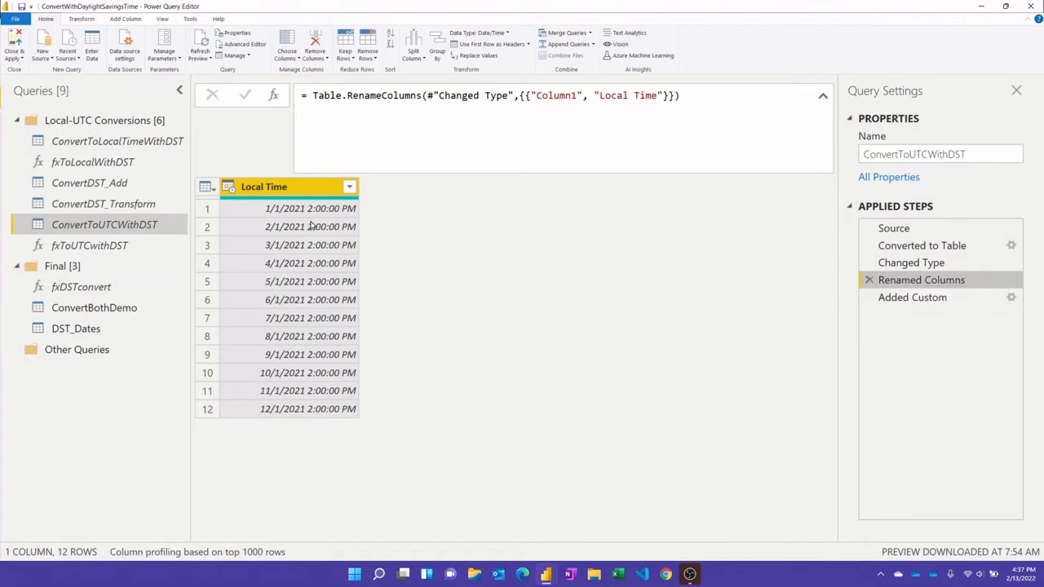
{"action": "mouse_move", "coordinate": [284, 286]}
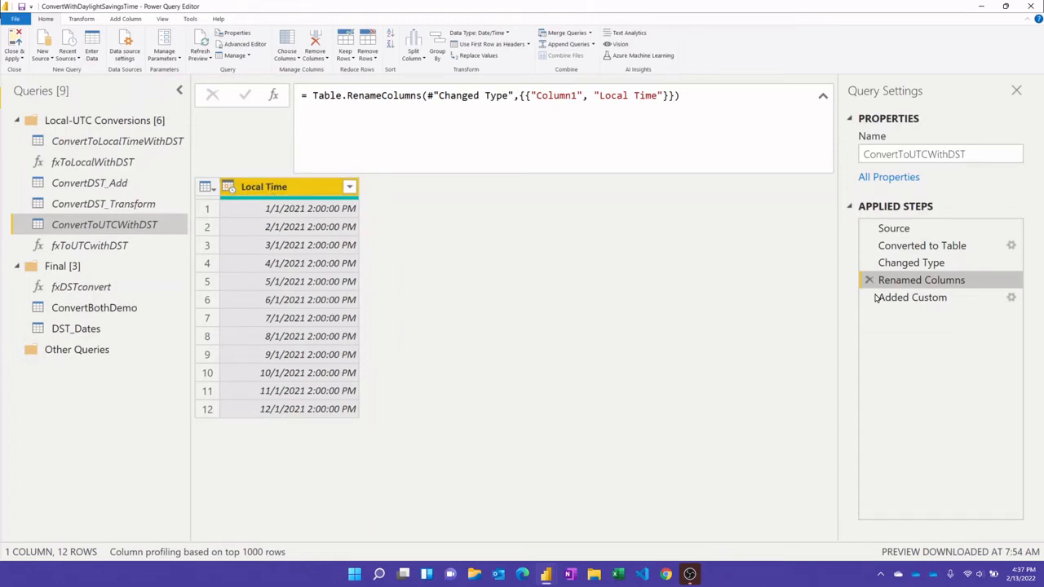
{"action": "left_click", "coordinate": [912, 296]}
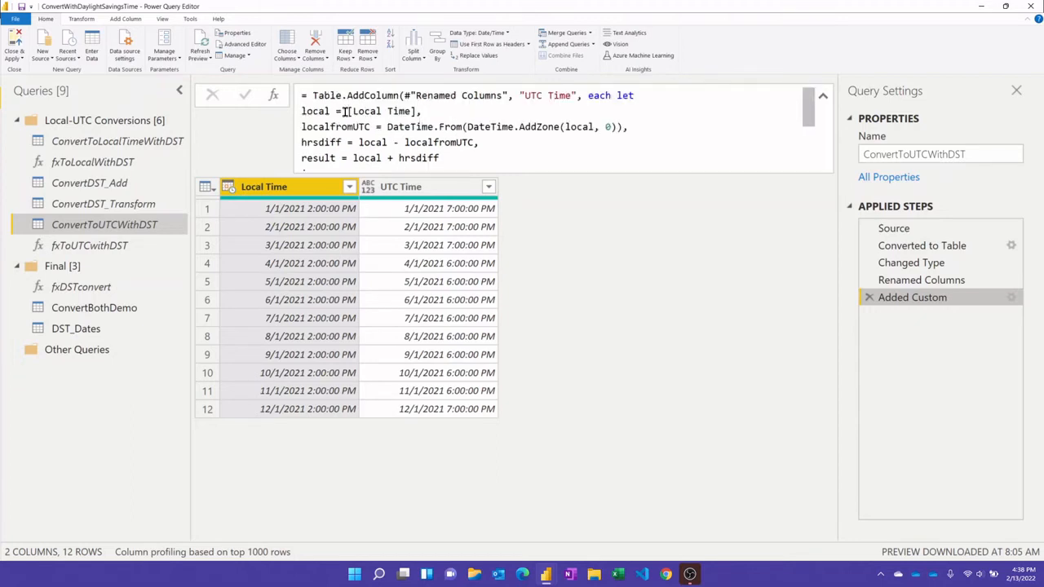
{"action": "scroll", "scroll_direction": "down", "scroll_amount": 3}
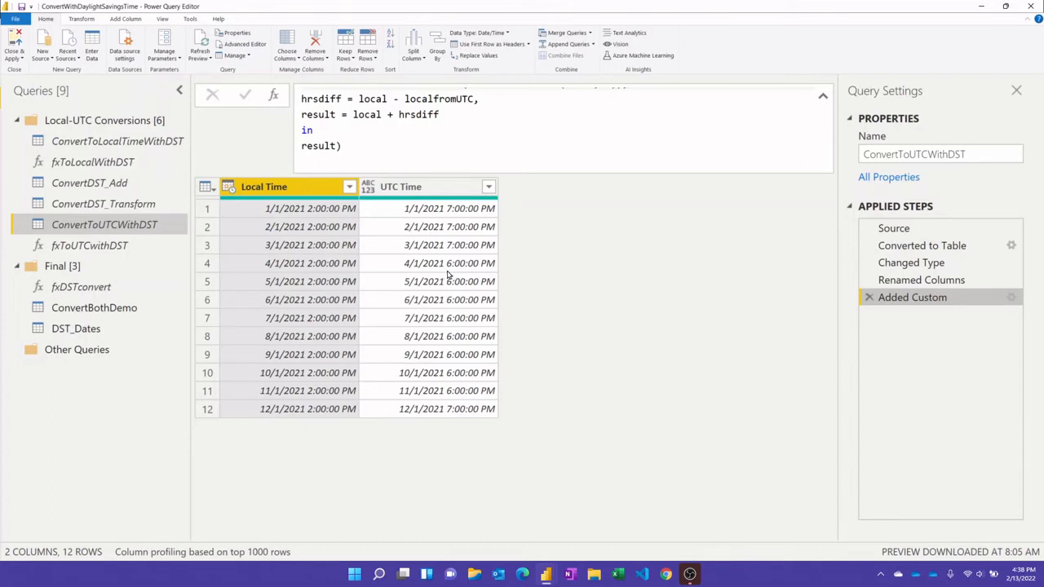
{"action": "mouse_move", "coordinate": [381, 313]}
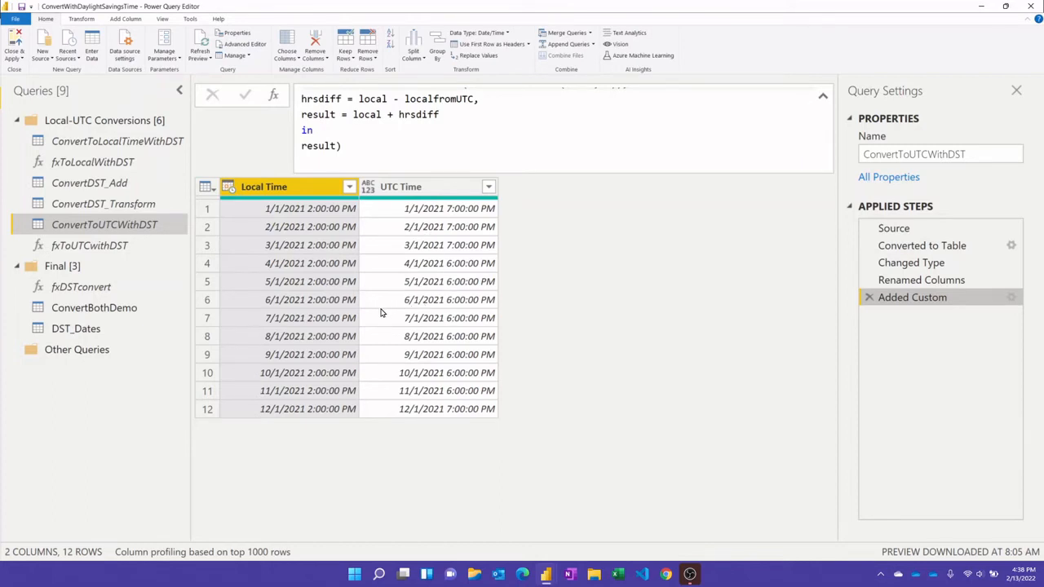
{"action": "mouse_move", "coordinate": [391, 291]}
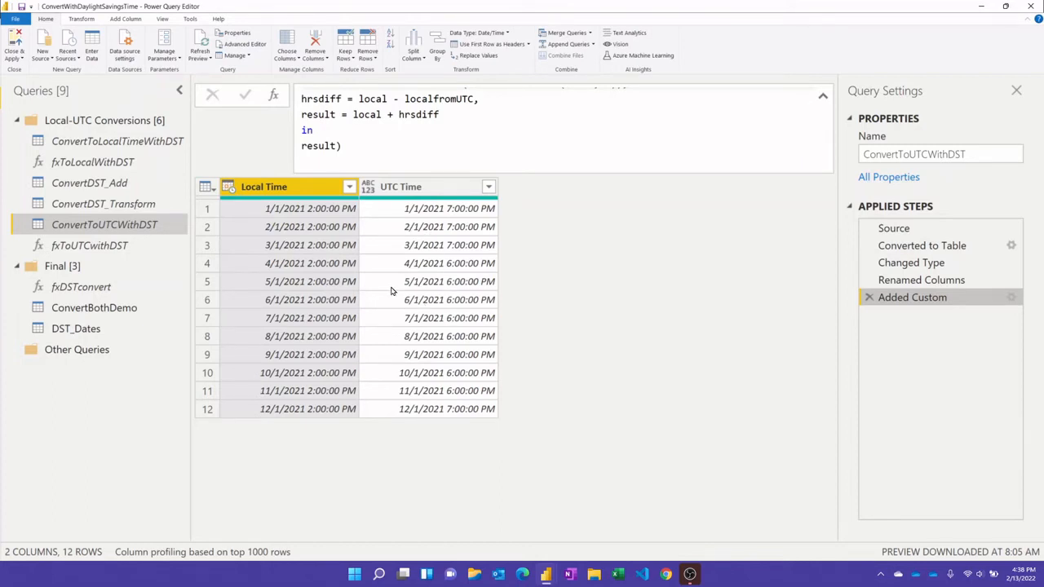
{"action": "mouse_move", "coordinate": [90, 245]}
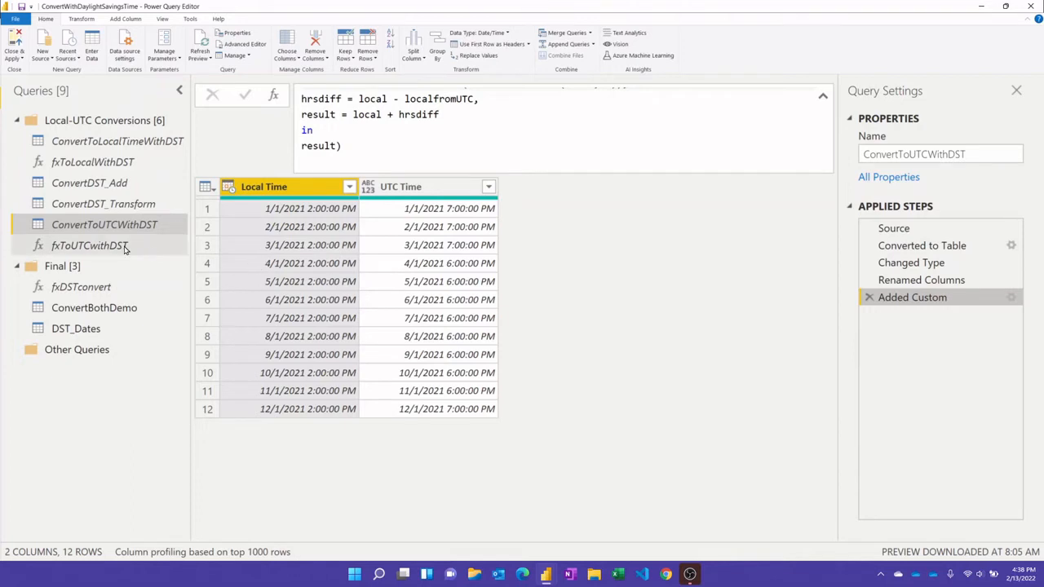
- View fxToUTCwithDST, then fxDSTconvert with inputDT and optional output parameters
{"action": "left_click", "coordinate": [89, 245]}
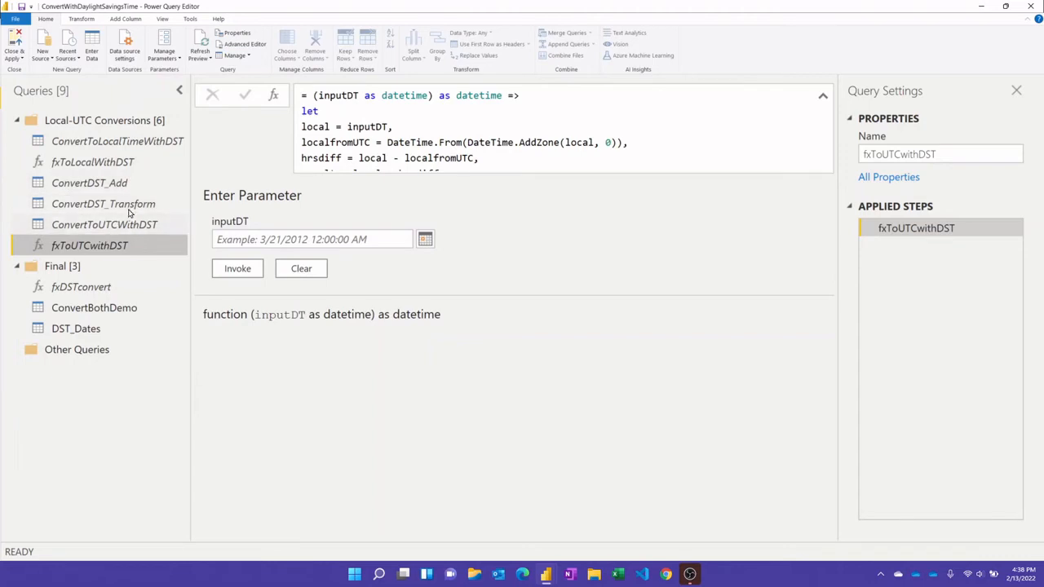
{"action": "mouse_move", "coordinate": [92, 161]}
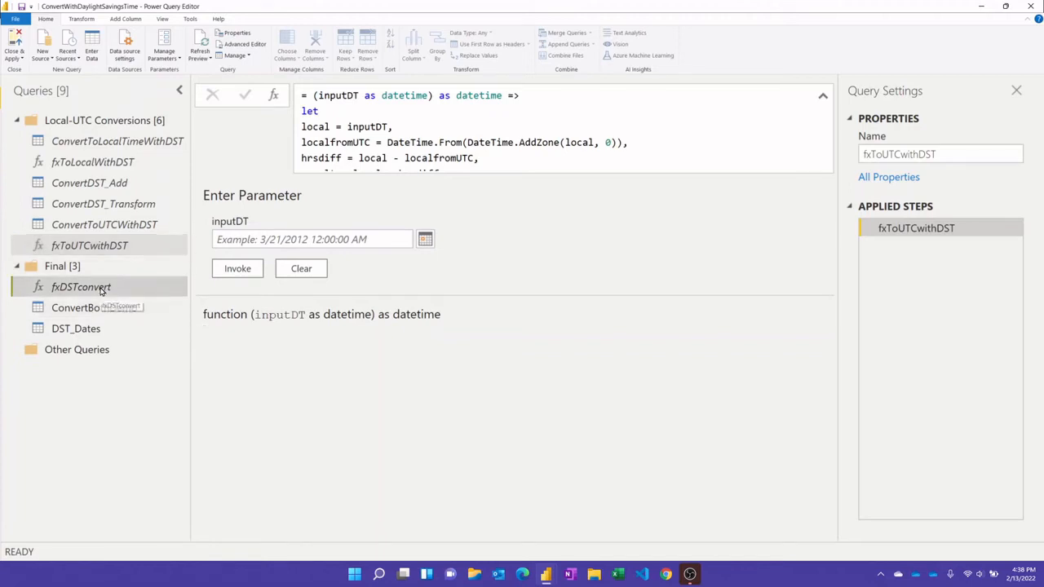
{"action": "left_click", "coordinate": [81, 286]}
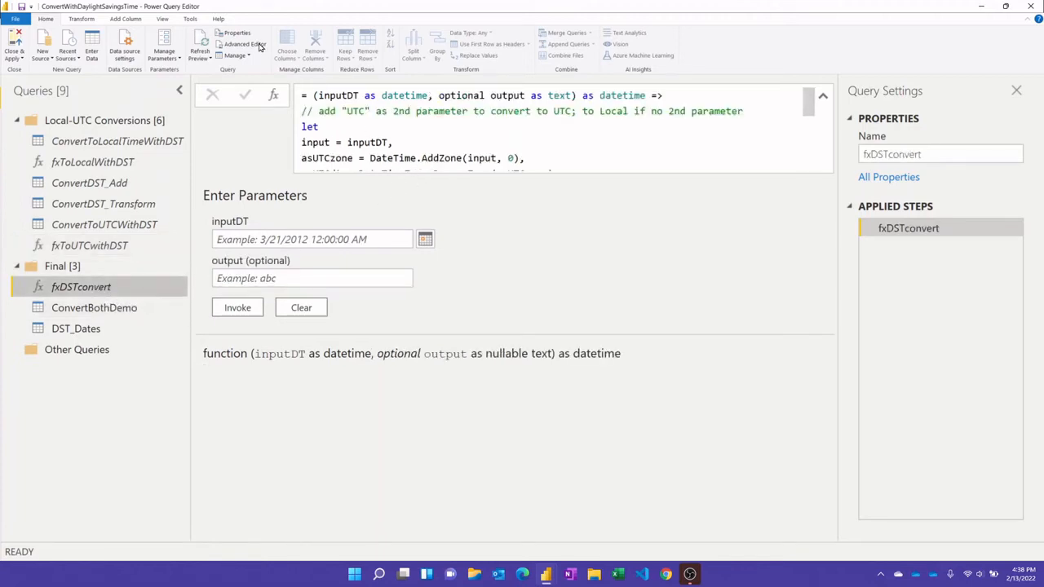
{"action": "left_click", "coordinate": [244, 44]}
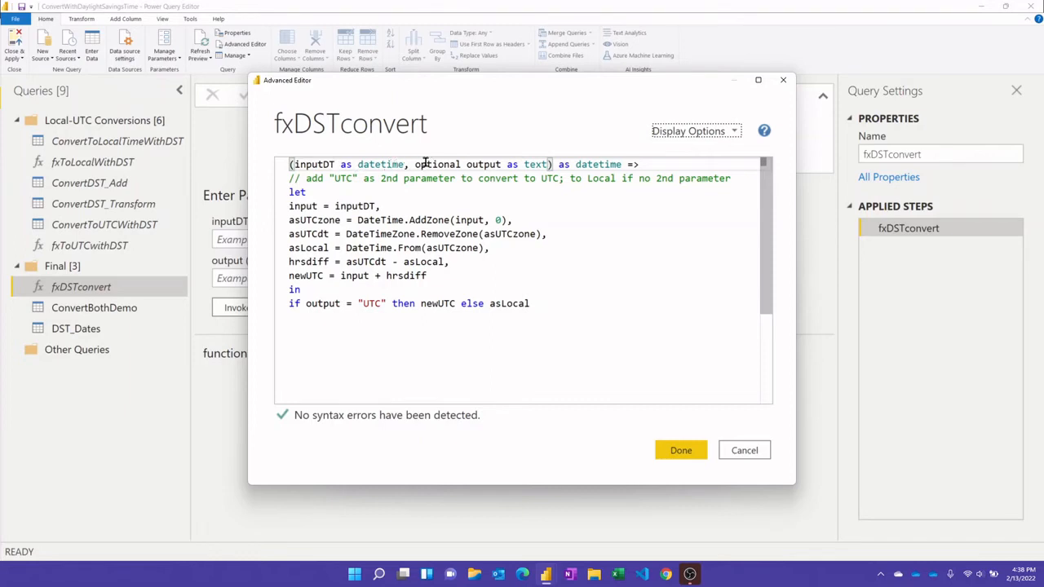
{"action": "mouse_move", "coordinate": [462, 163]}
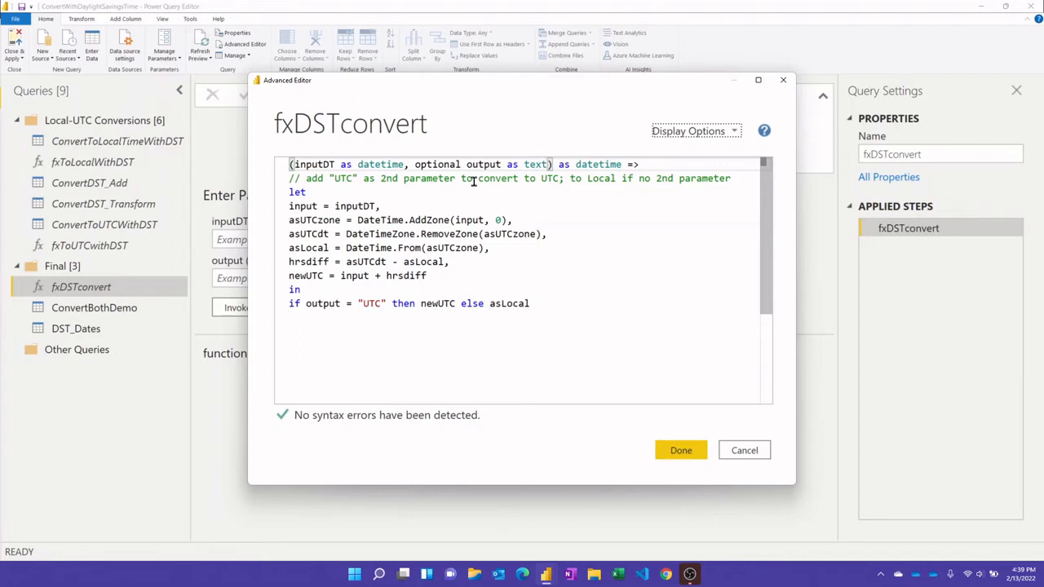
{"action": "mouse_move", "coordinate": [481, 178]}
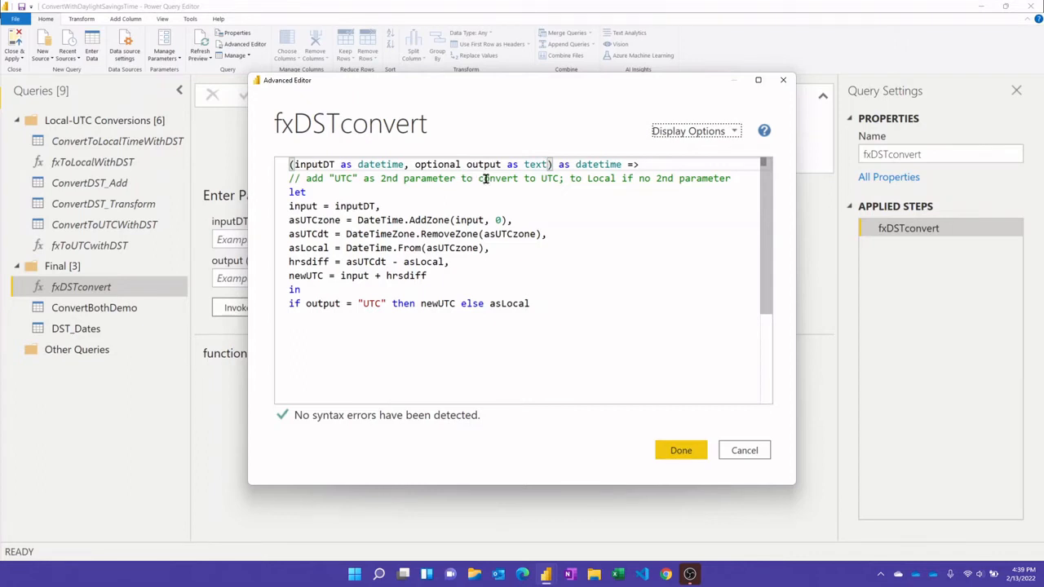
{"action": "mouse_move", "coordinate": [459, 164]}
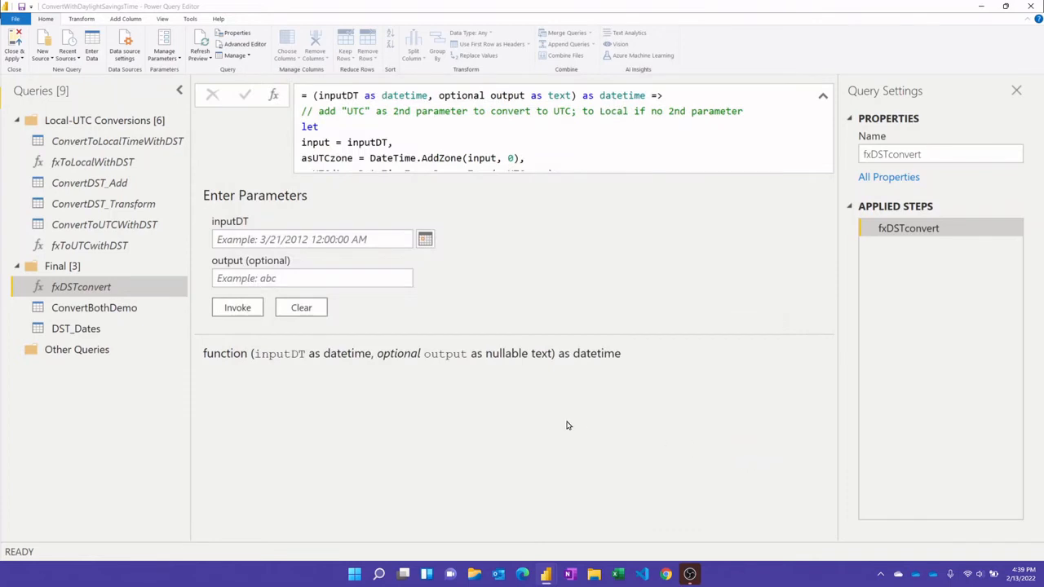
{"action": "mouse_move", "coordinate": [391, 410]}
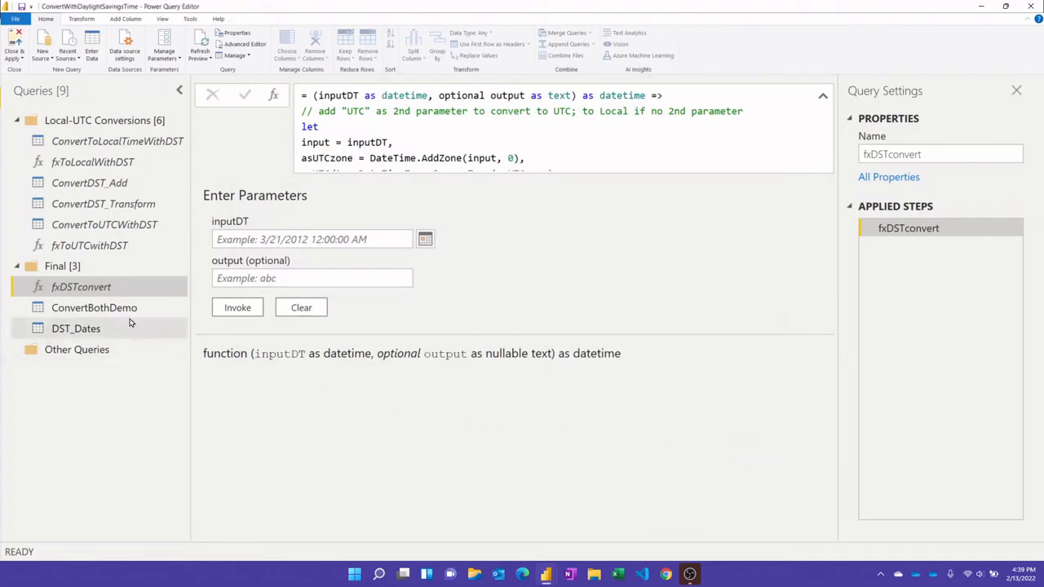
- Step through ConvertBothDemo's Local Time and UTC Time columns, then open DST_Dates
{"action": "left_click", "coordinate": [93, 308]}
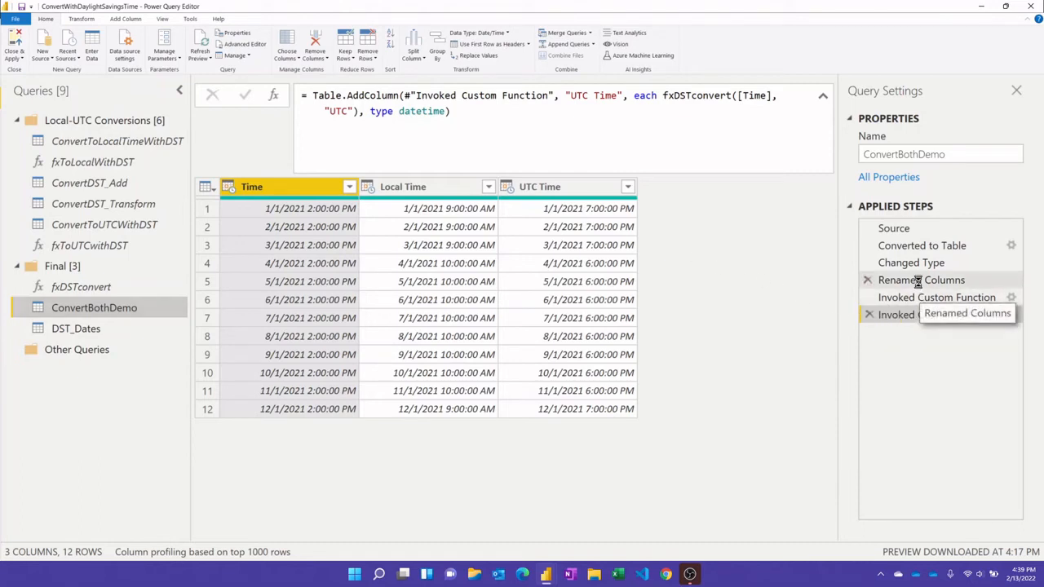
{"action": "left_click", "coordinate": [922, 280]}
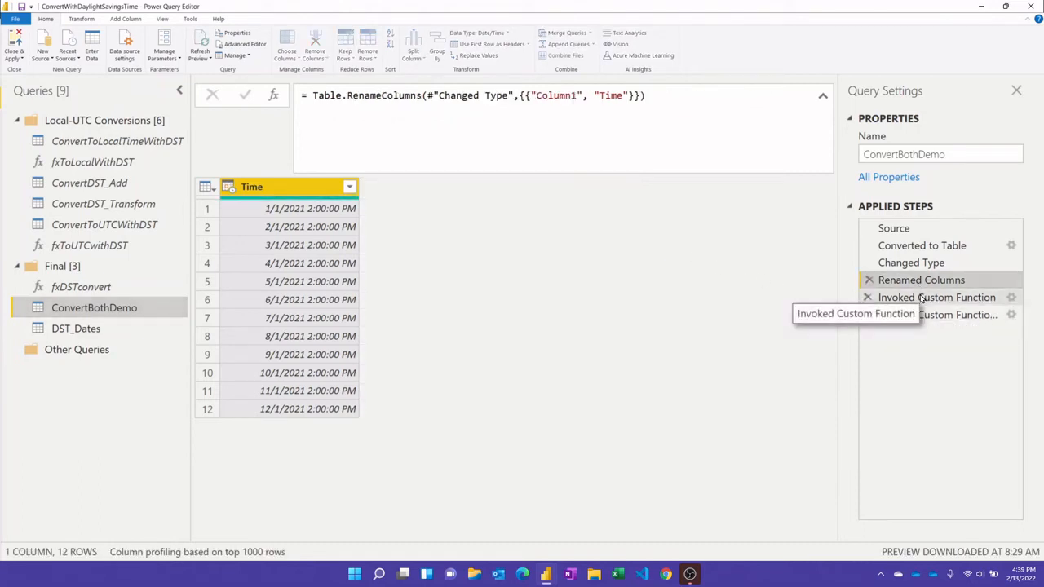
{"action": "left_click", "coordinate": [936, 297]}
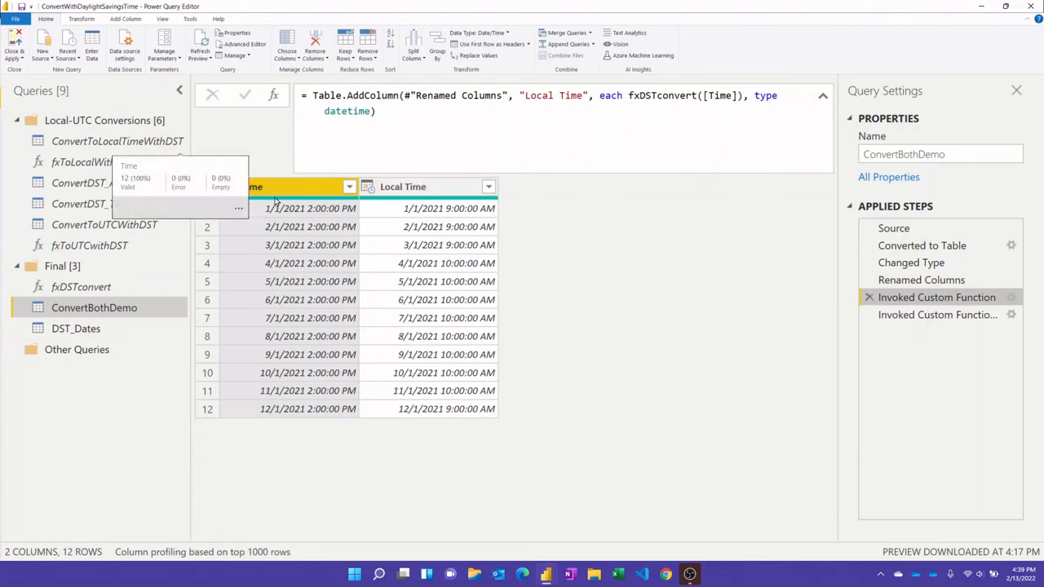
{"action": "mouse_move", "coordinate": [440, 277]}
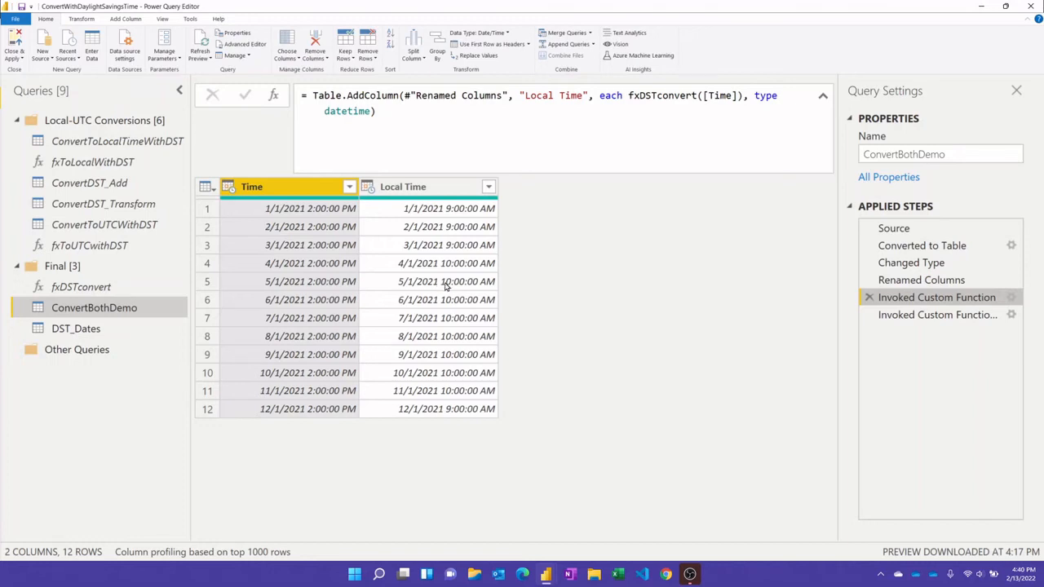
{"action": "left_click", "coordinate": [937, 314]}
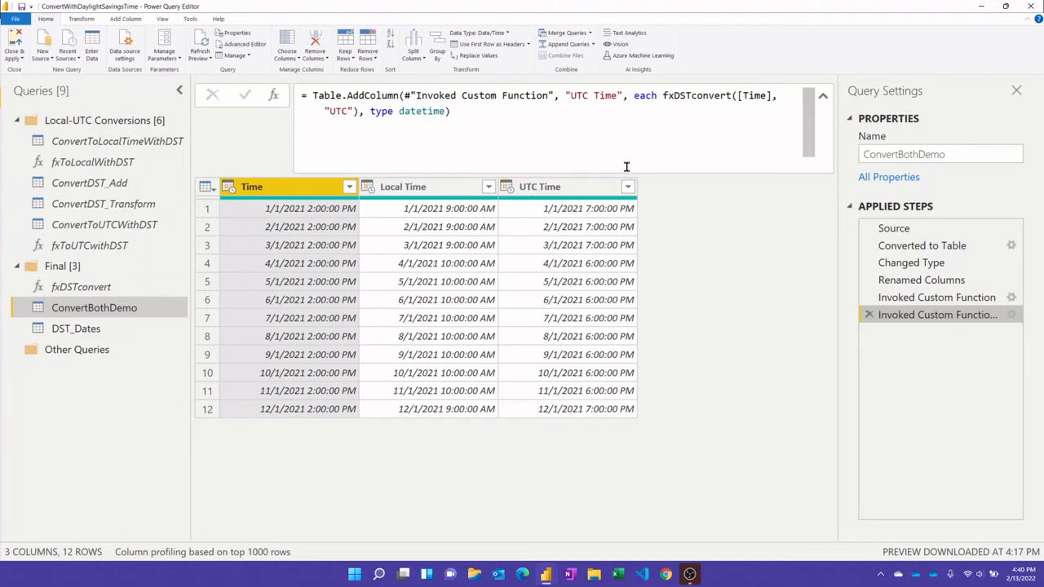
{"action": "mouse_move", "coordinate": [759, 95]}
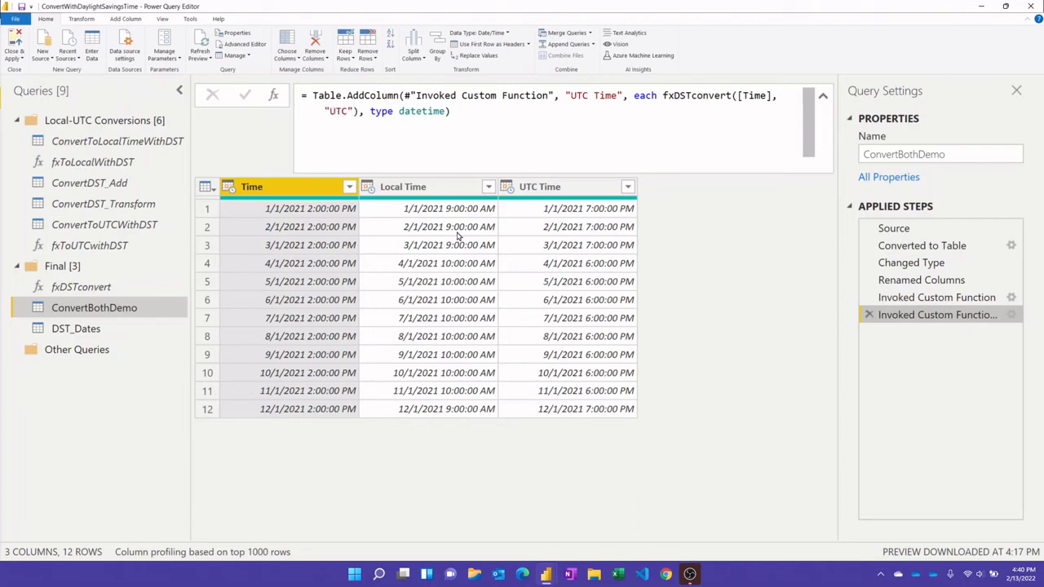
{"action": "mouse_move", "coordinate": [597, 306]}
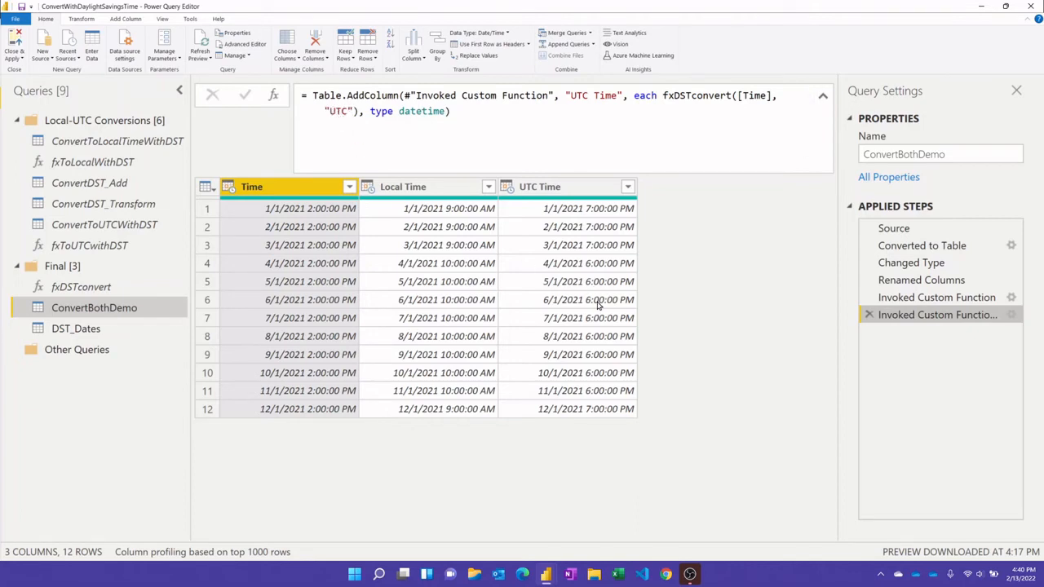
{"action": "mouse_move", "coordinate": [512, 323]}
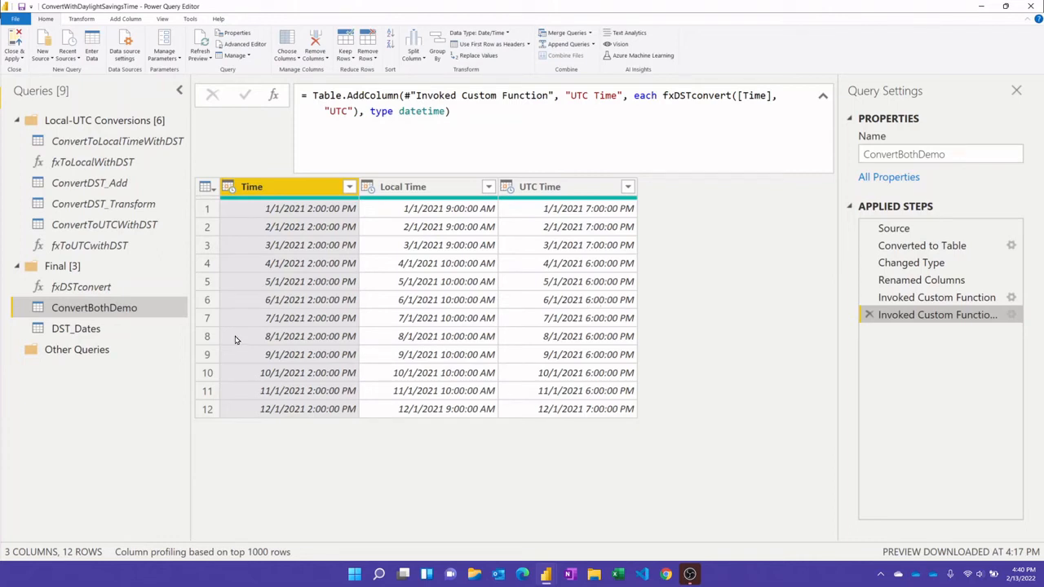
{"action": "left_click", "coordinate": [76, 328]}
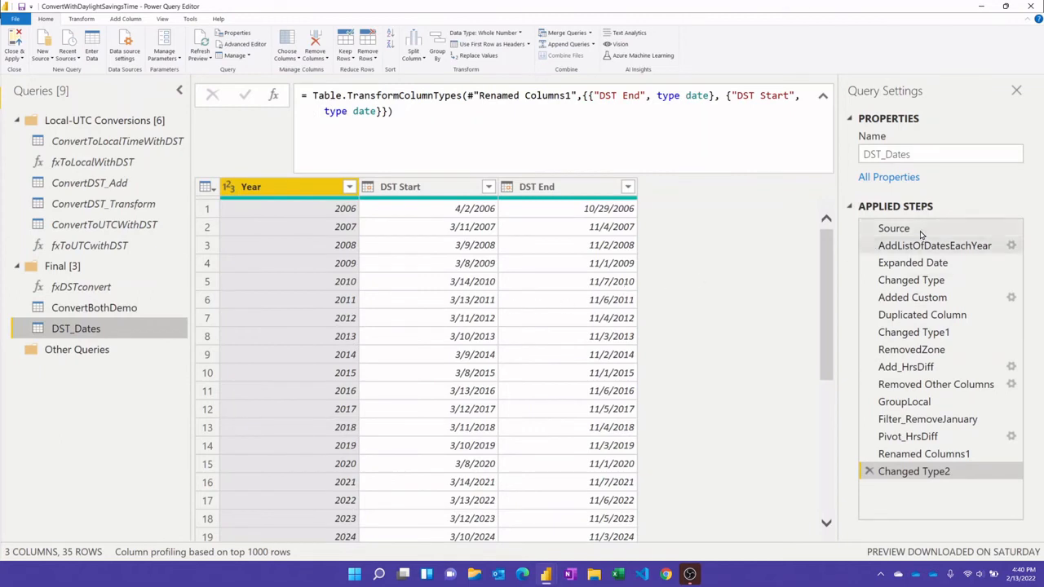
- Preview the 2000–2040 Year source, then the step adding each year's dates
{"action": "left_click", "coordinate": [894, 229]}
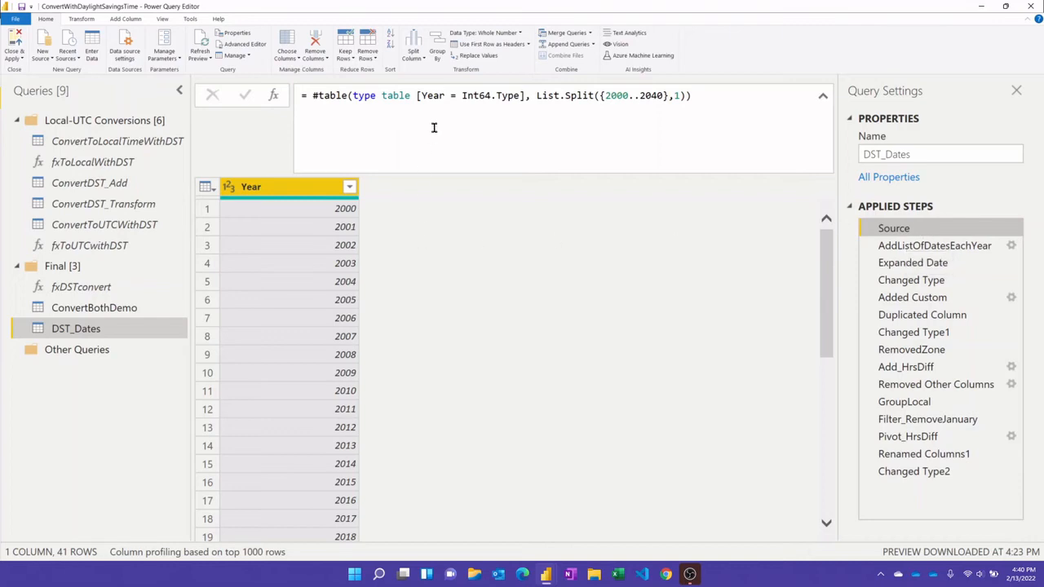
{"action": "mouse_move", "coordinate": [617, 99]}
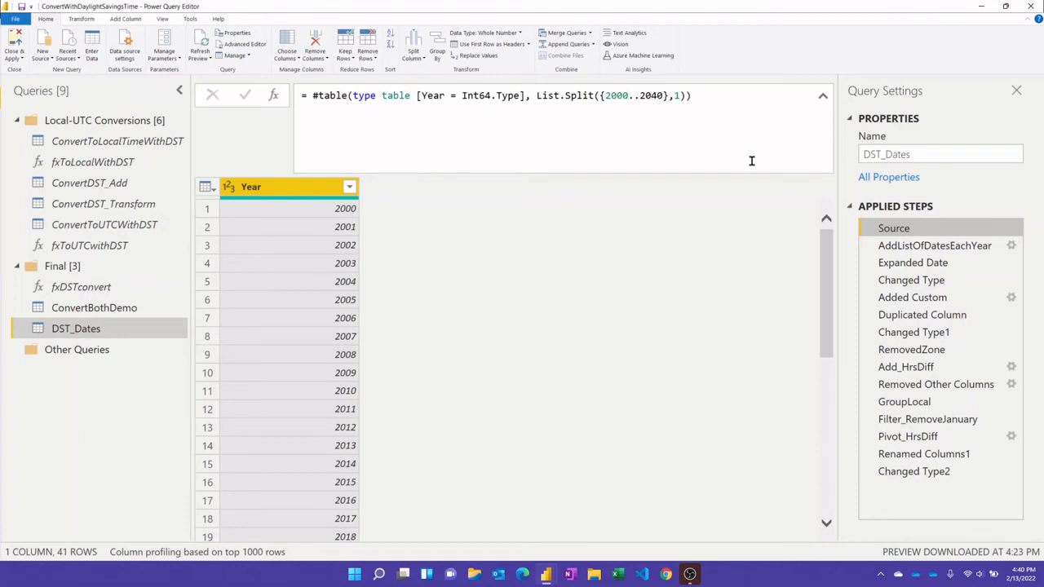
{"action": "left_click", "coordinate": [935, 246]}
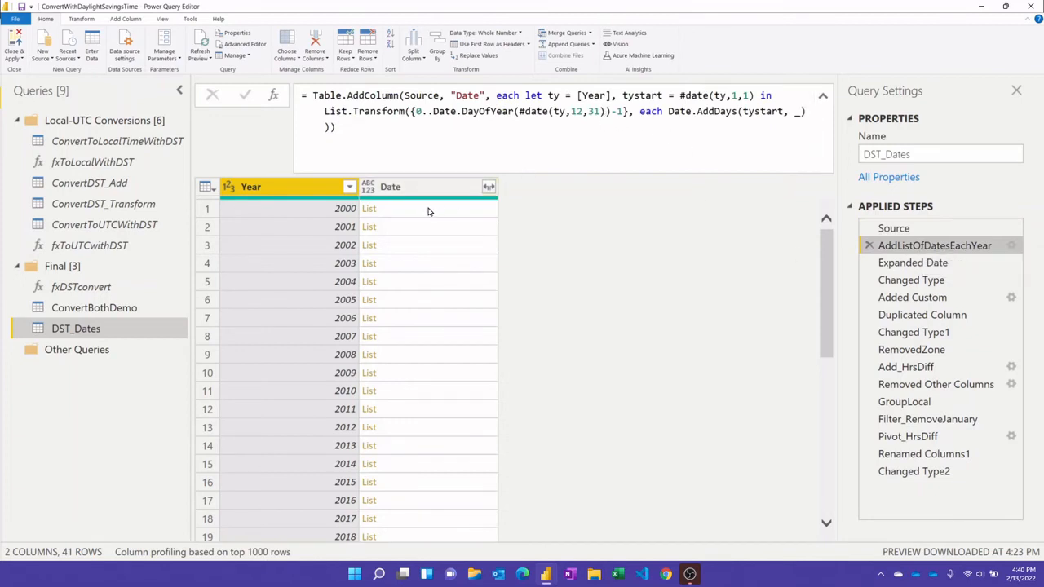
- Inspect the 2000 date list, then show rows expanded from 1/1/2000
{"action": "left_click", "coordinate": [369, 208]}
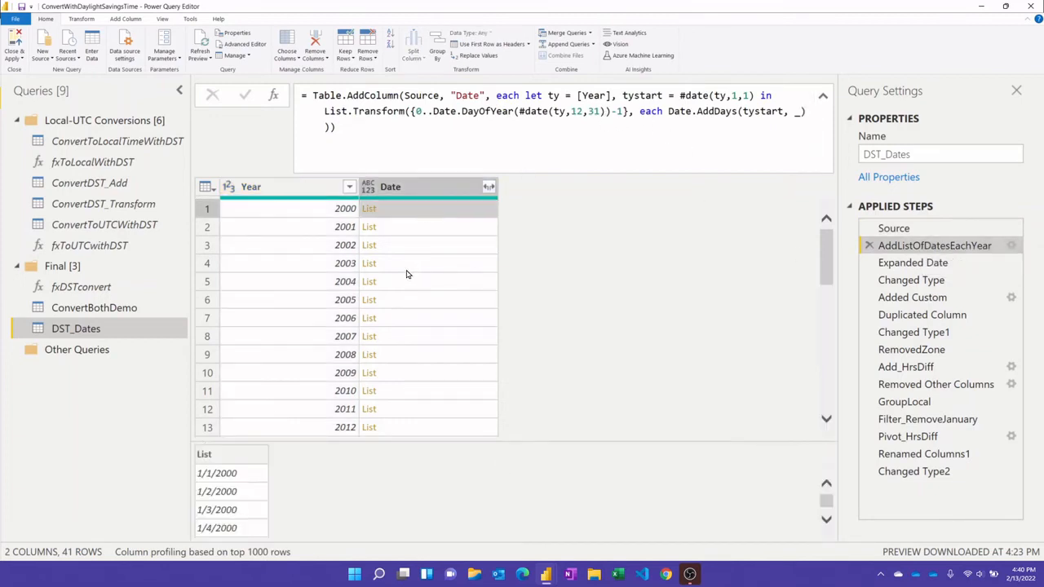
{"action": "mouse_move", "coordinate": [397, 249]}
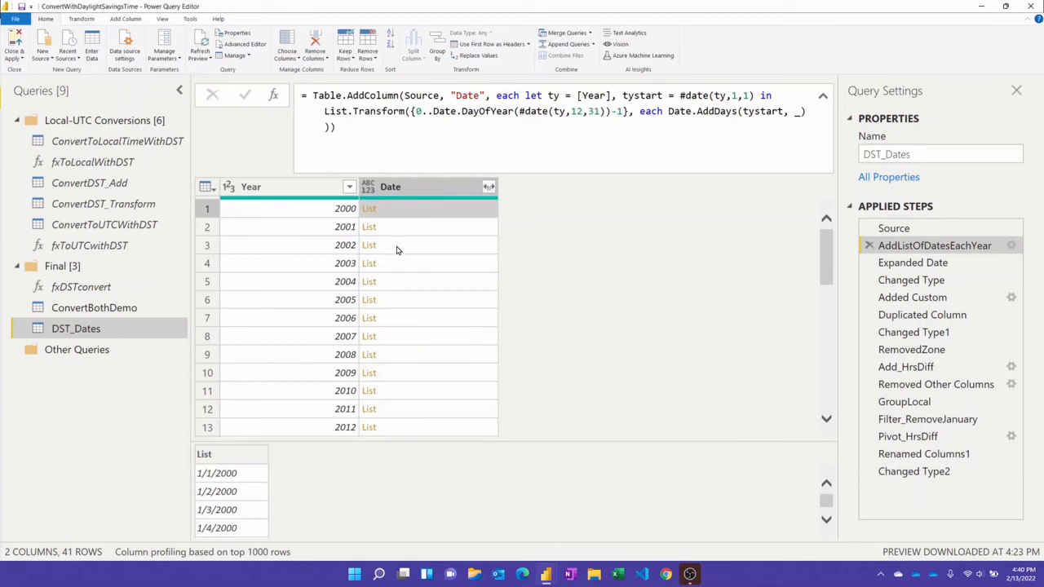
{"action": "left_click", "coordinate": [912, 261]}
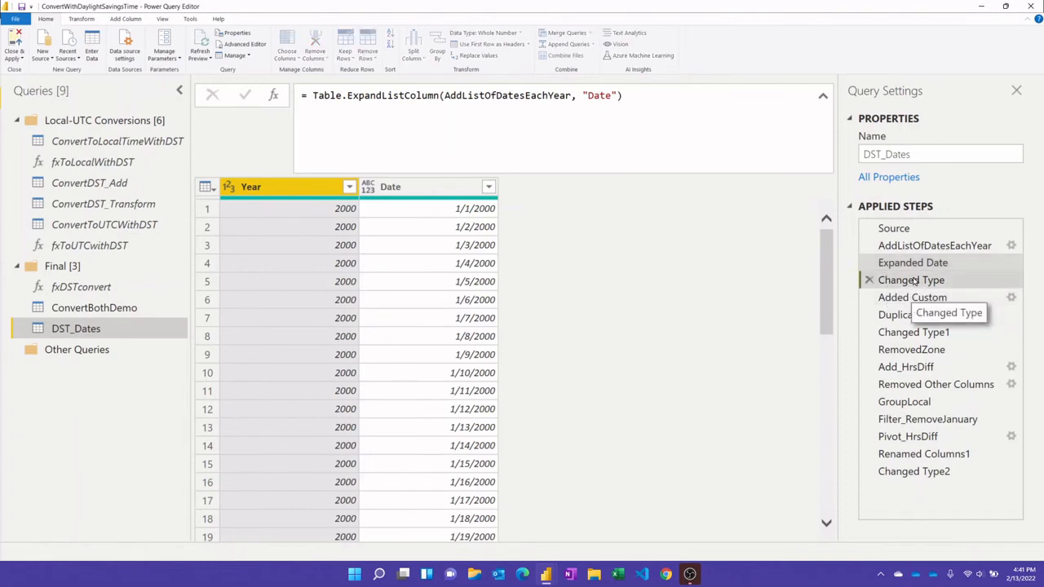
- Preview the DST_Dates steps that duplicate UTC into Indy and convert Indy to local datetime
{"action": "left_click", "coordinate": [911, 297]}
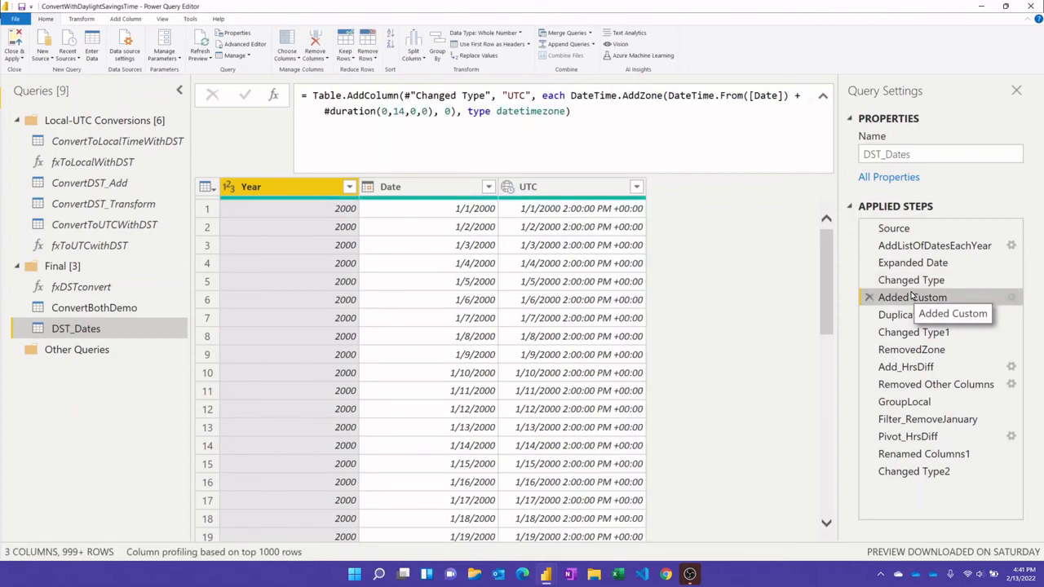
{"action": "mouse_move", "coordinate": [656, 255]}
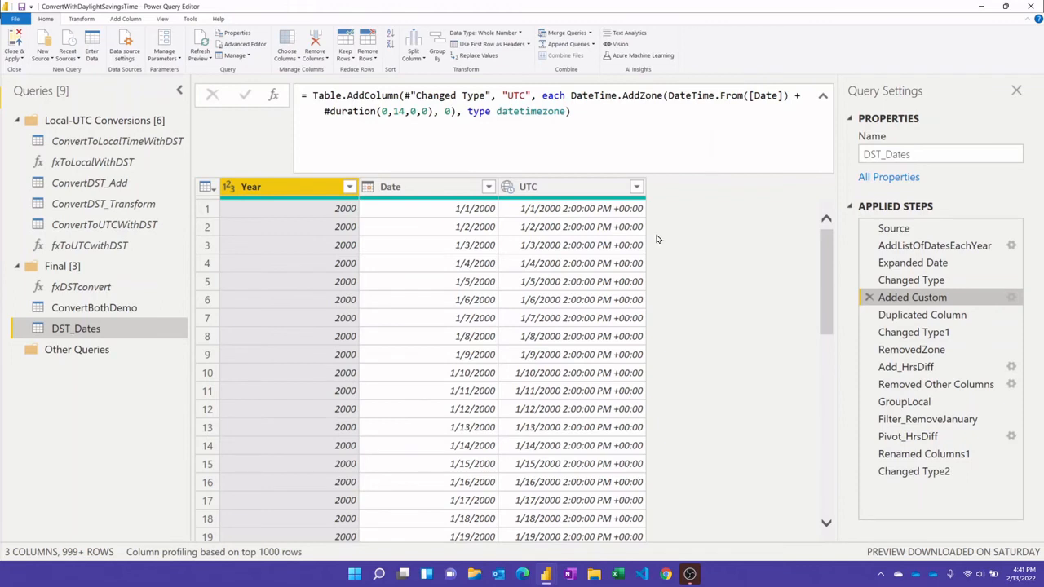
{"action": "left_click", "coordinate": [922, 314]}
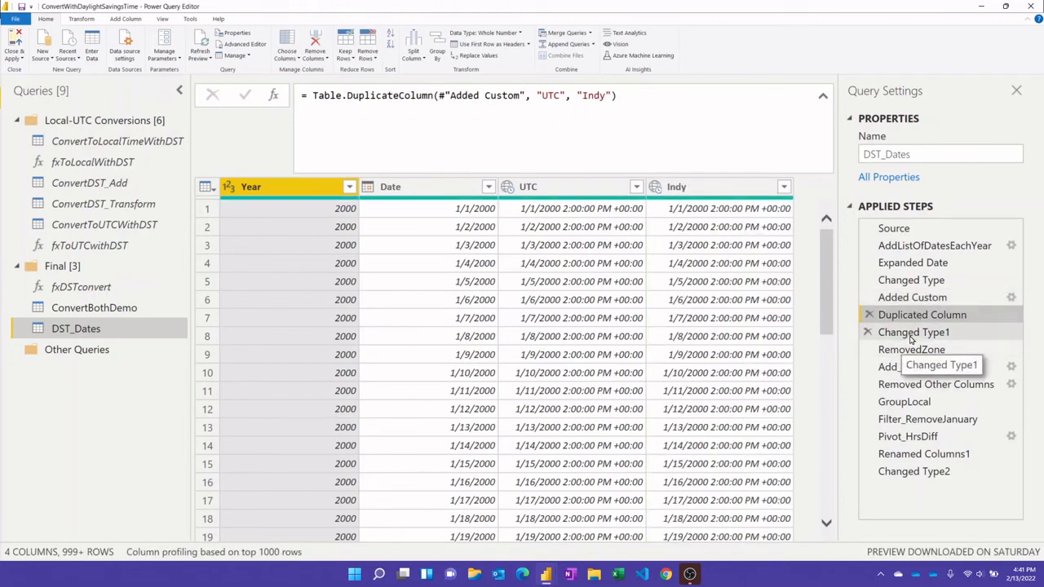
{"action": "left_click", "coordinate": [914, 332]}
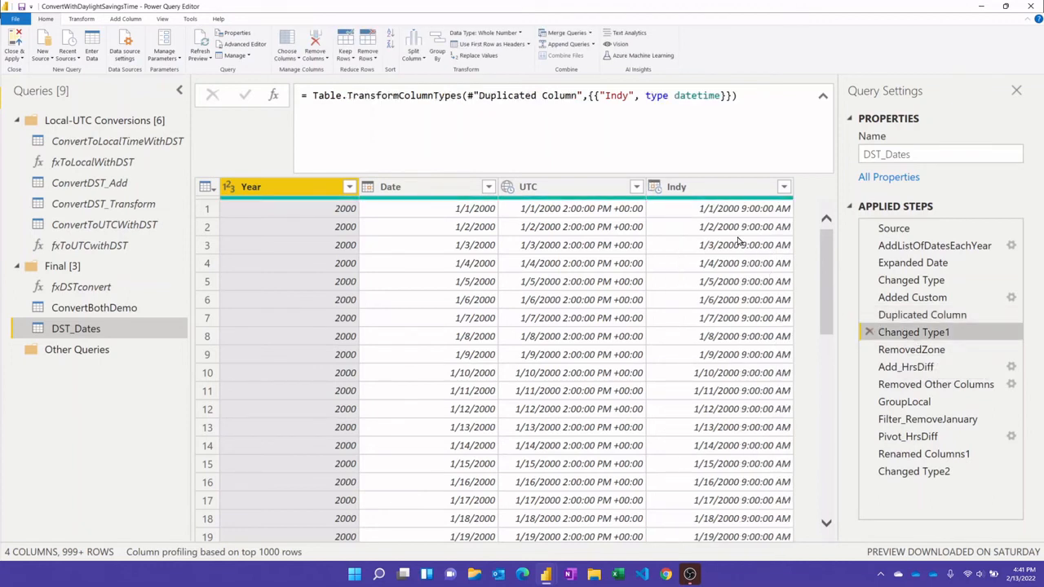
{"action": "mouse_move", "coordinate": [911, 349]}
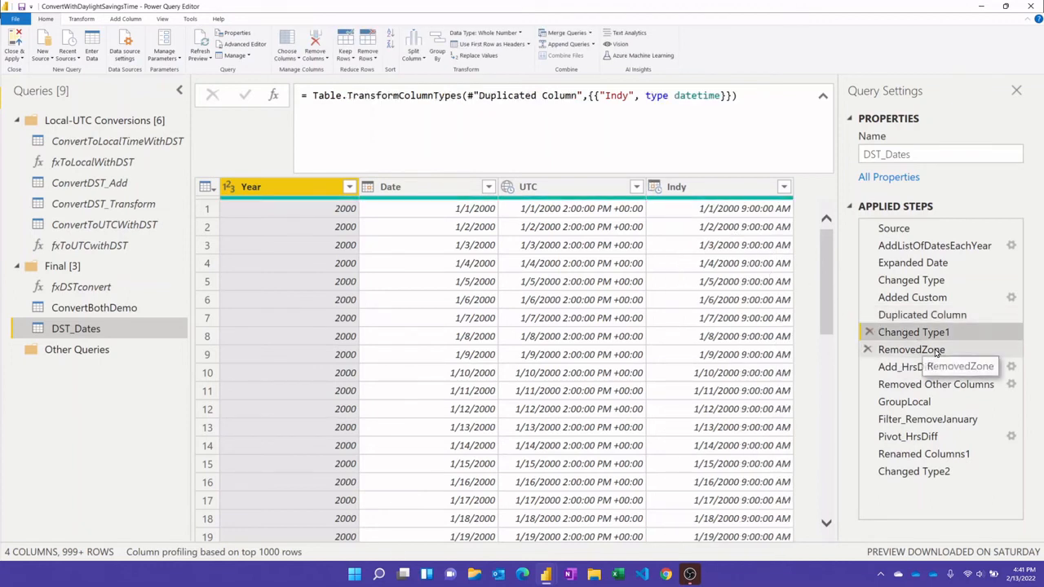
- Inspect the RemovedZone formula, then preview Add_HrsDiff showing an HrsDiff of 5
{"action": "left_click", "coordinate": [911, 349]}
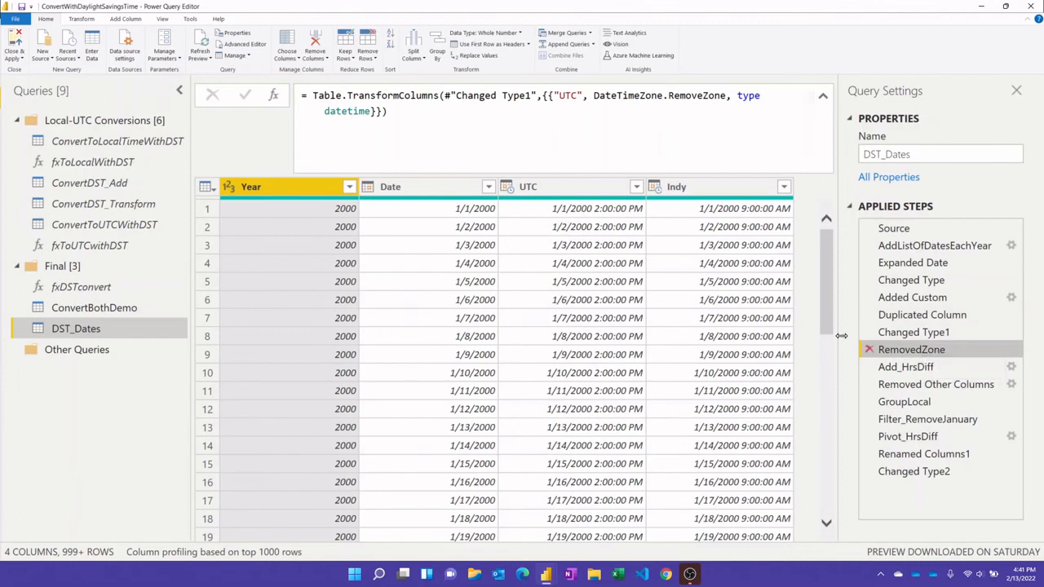
{"action": "left_click", "coordinate": [529, 186]}
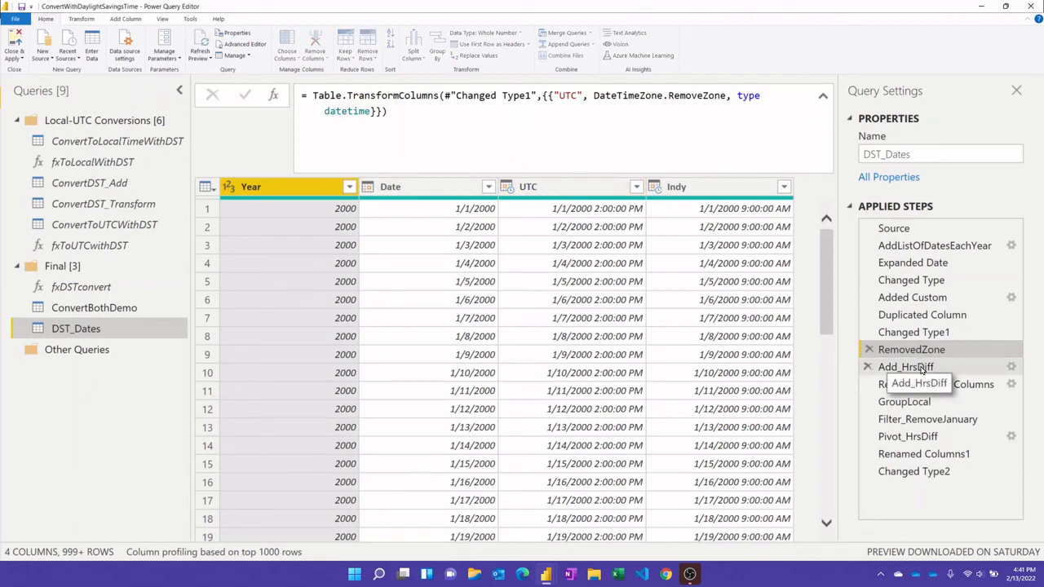
{"action": "left_click", "coordinate": [905, 366]}
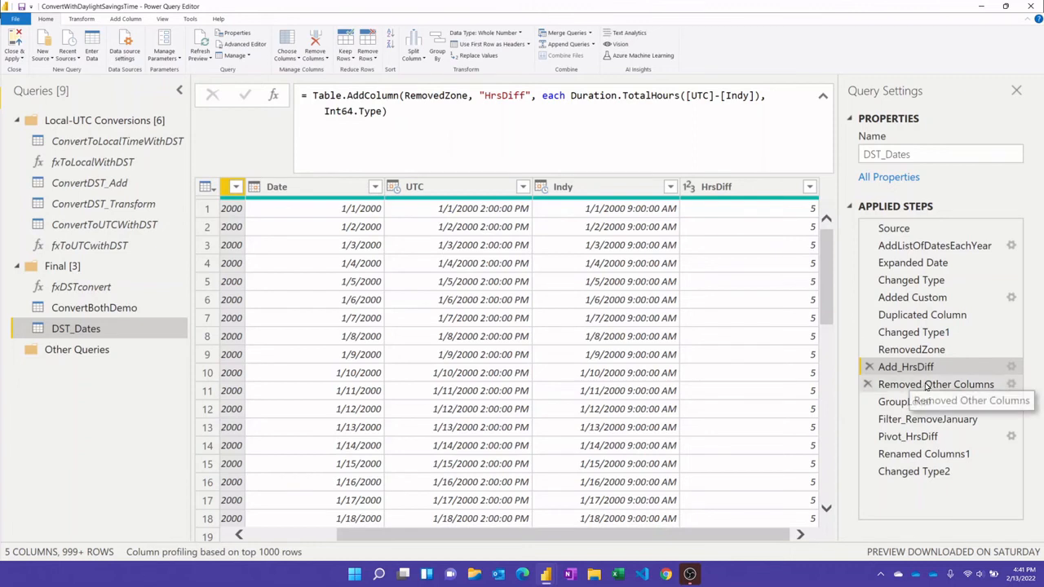
- Preview the Removed Other Columns step, leaving only Year, Date and HrsDiff
{"action": "left_click", "coordinate": [936, 384]}
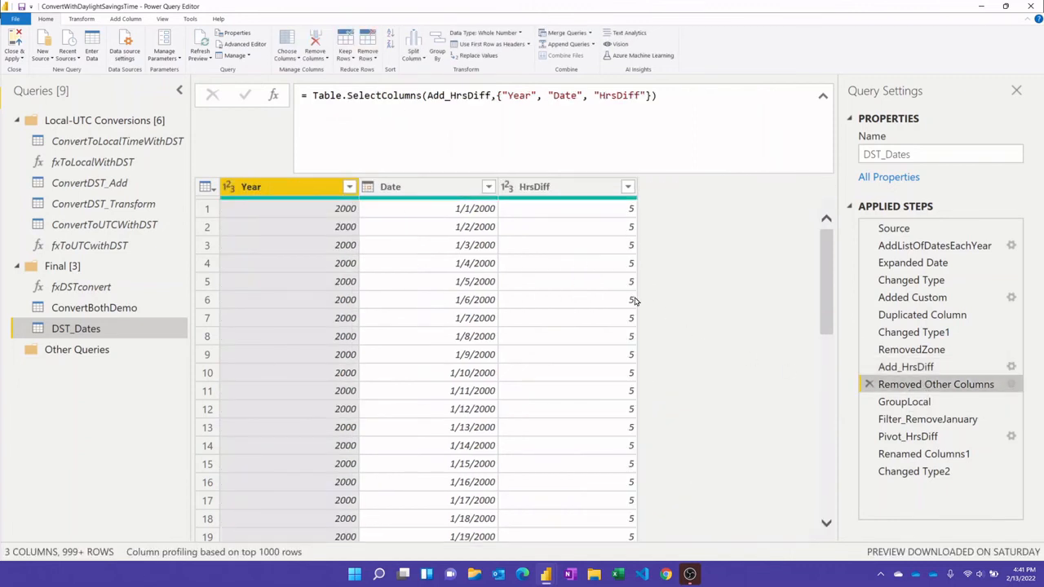
{"action": "mouse_move", "coordinate": [684, 272]}
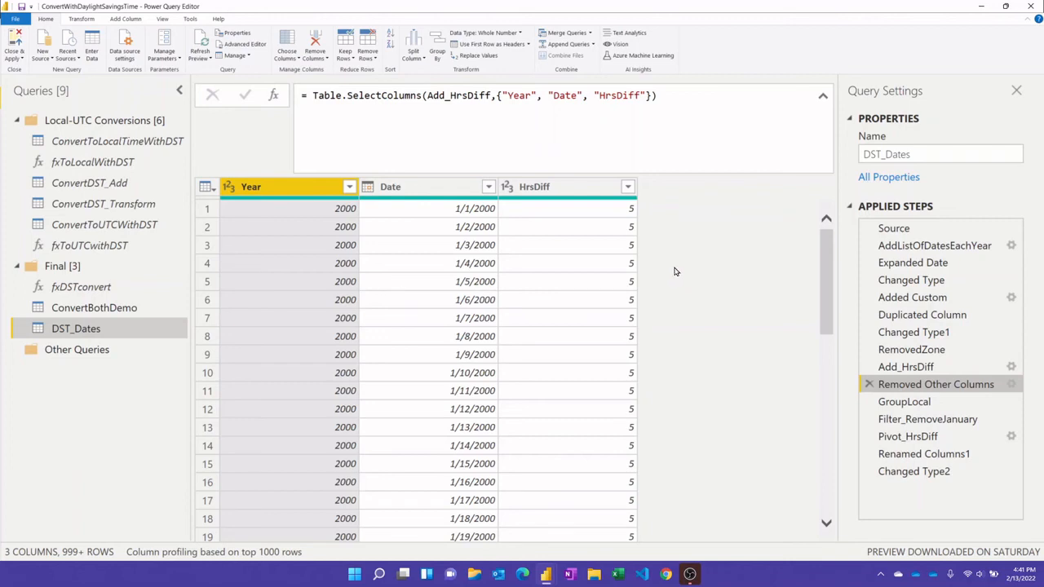
{"action": "mouse_move", "coordinate": [679, 272]}
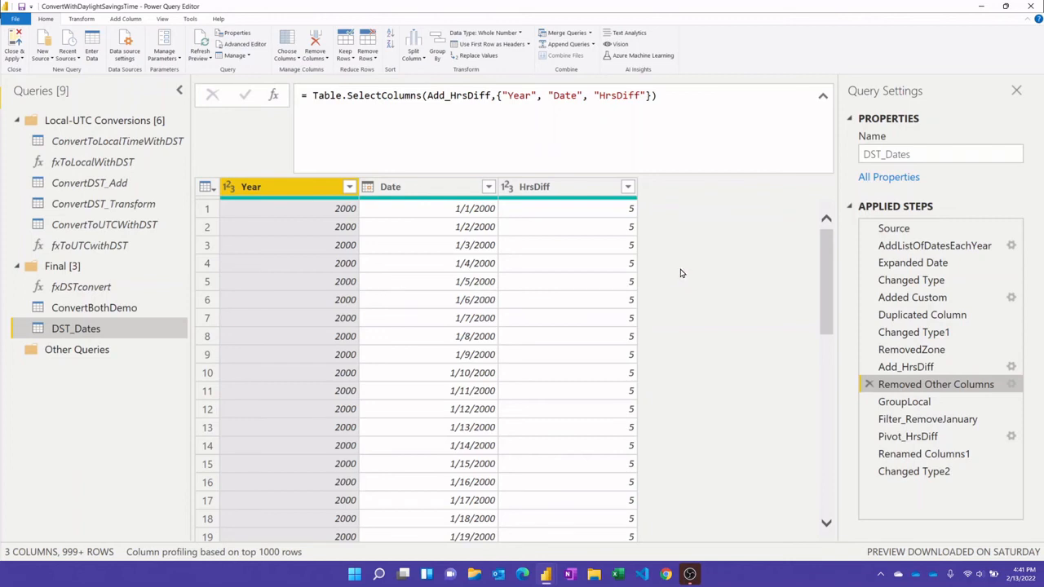
{"action": "mouse_move", "coordinate": [747, 332]}
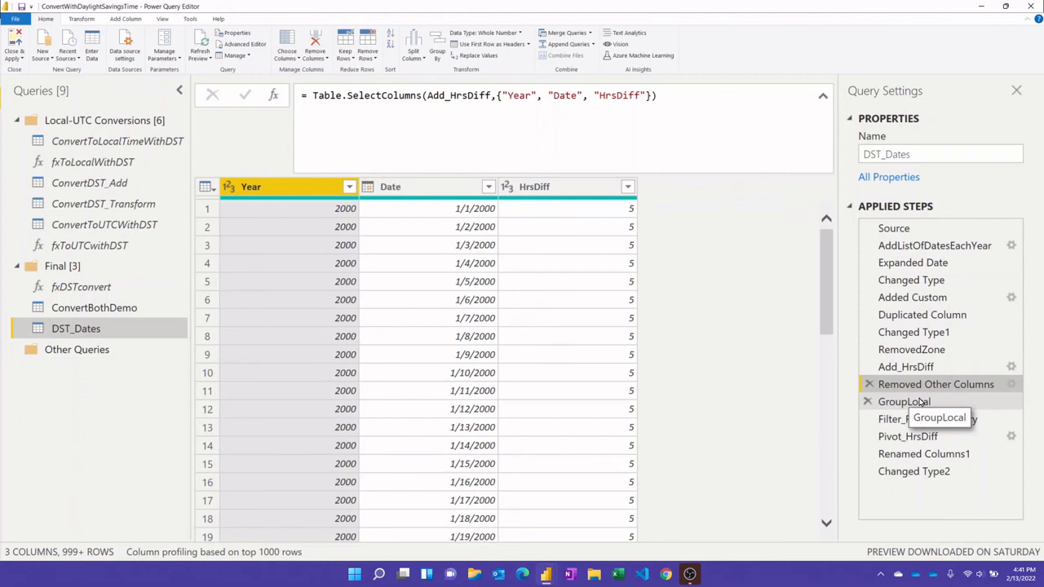
- Preview the GroupLocal step (111 rows) and examine GroupKind.Local in its formula
{"action": "left_click", "coordinate": [904, 401]}
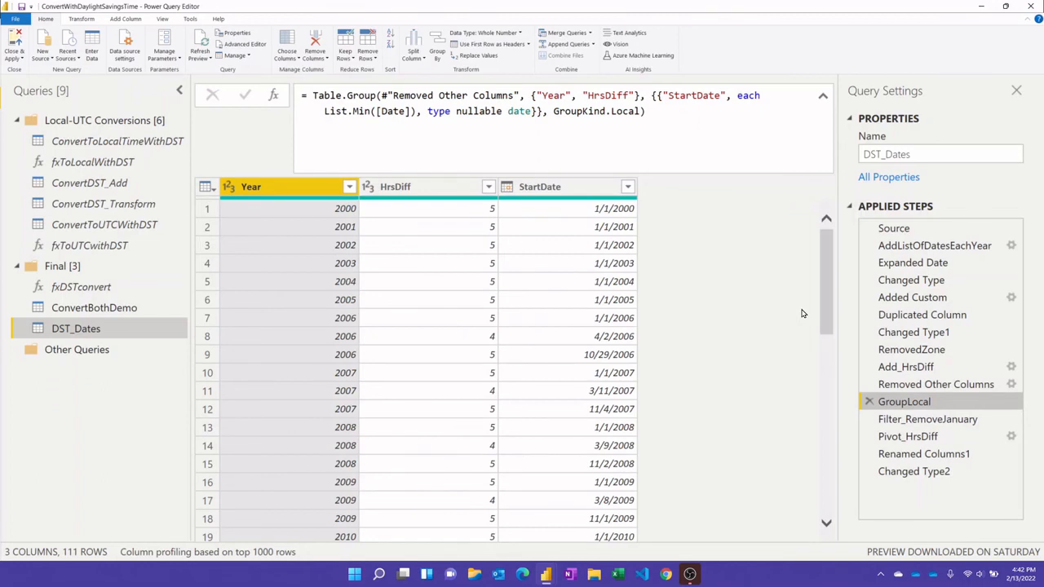
{"action": "mouse_move", "coordinate": [737, 227]}
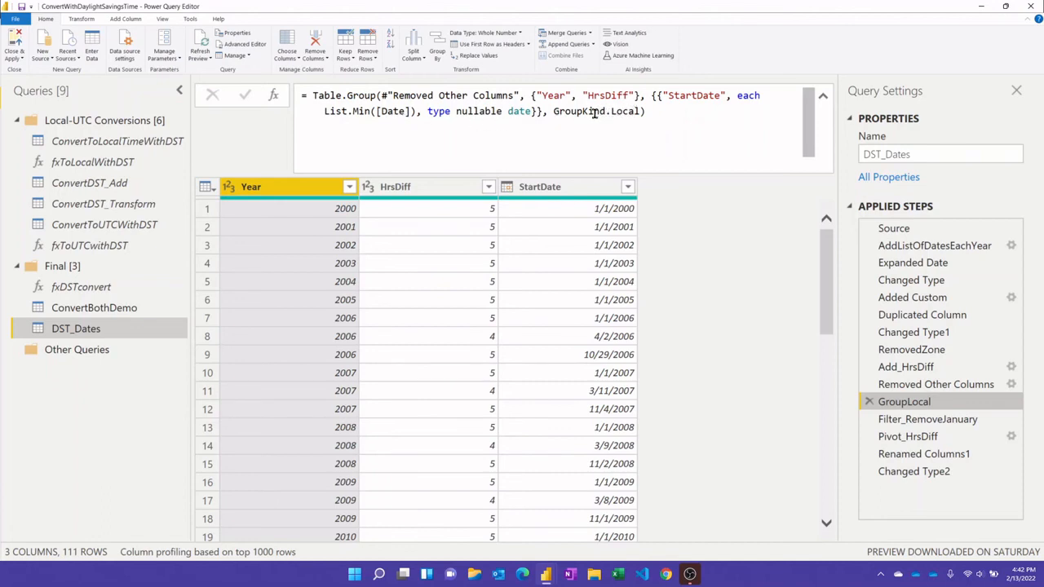
{"action": "left_click", "coordinate": [540, 186]}
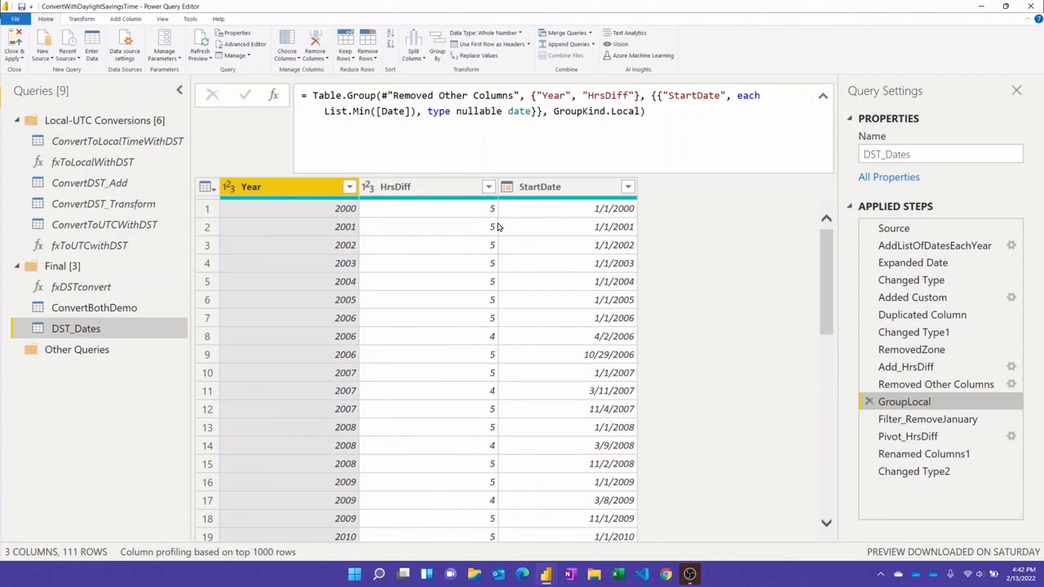
{"action": "mouse_move", "coordinate": [443, 215]}
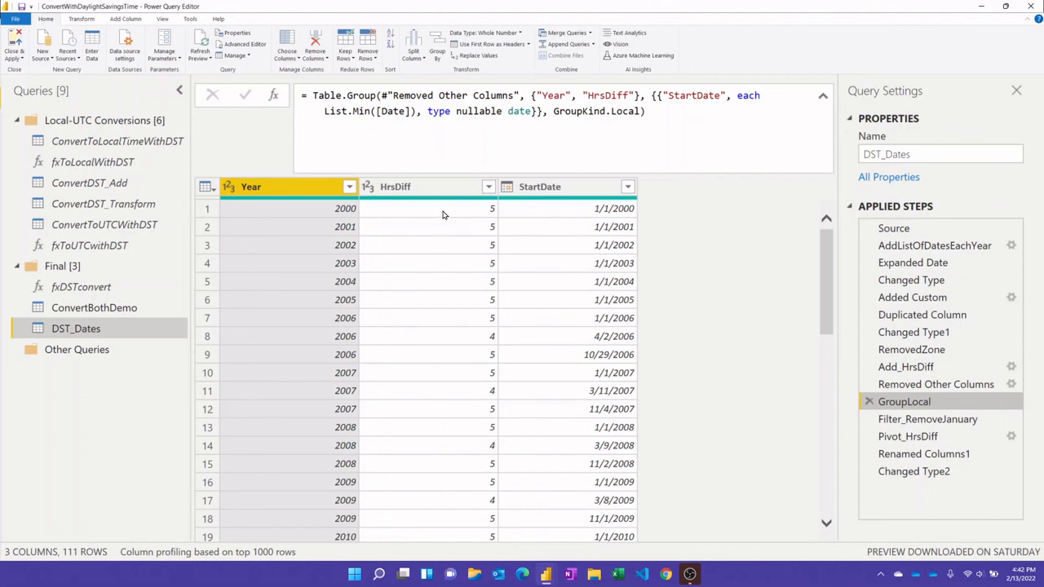
{"action": "mouse_move", "coordinate": [426, 216]}
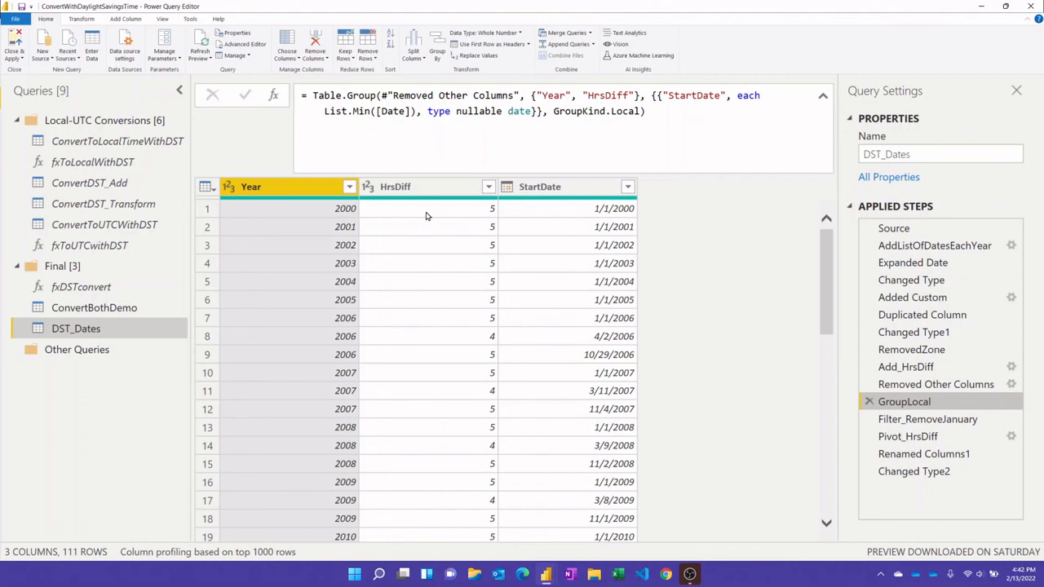
{"action": "mouse_move", "coordinate": [608, 273]}
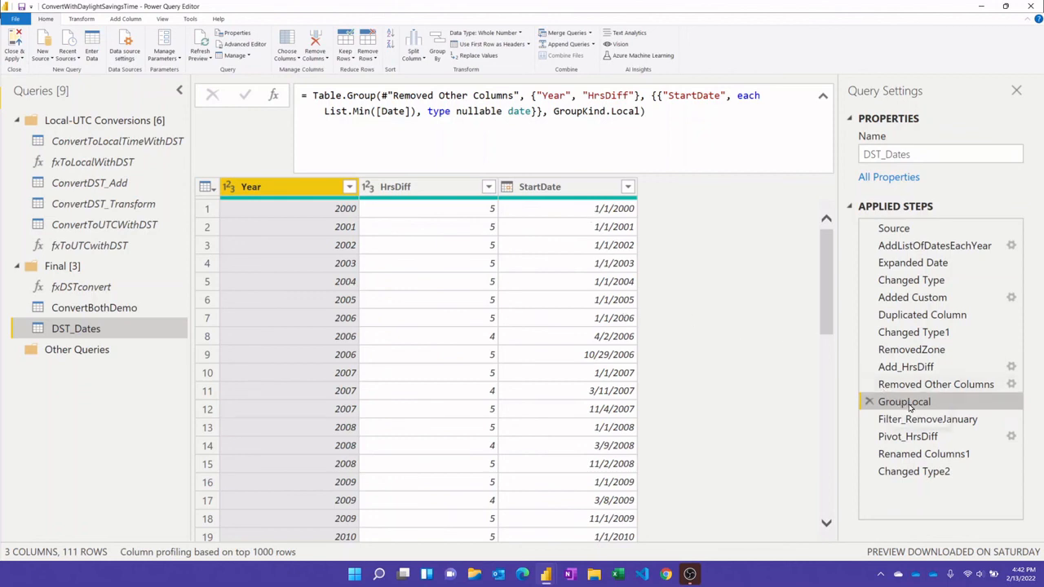
- Preview Filter_RemoveJanuary, which drops January start dates and leaves 70 rows
{"action": "left_click", "coordinate": [927, 418]}
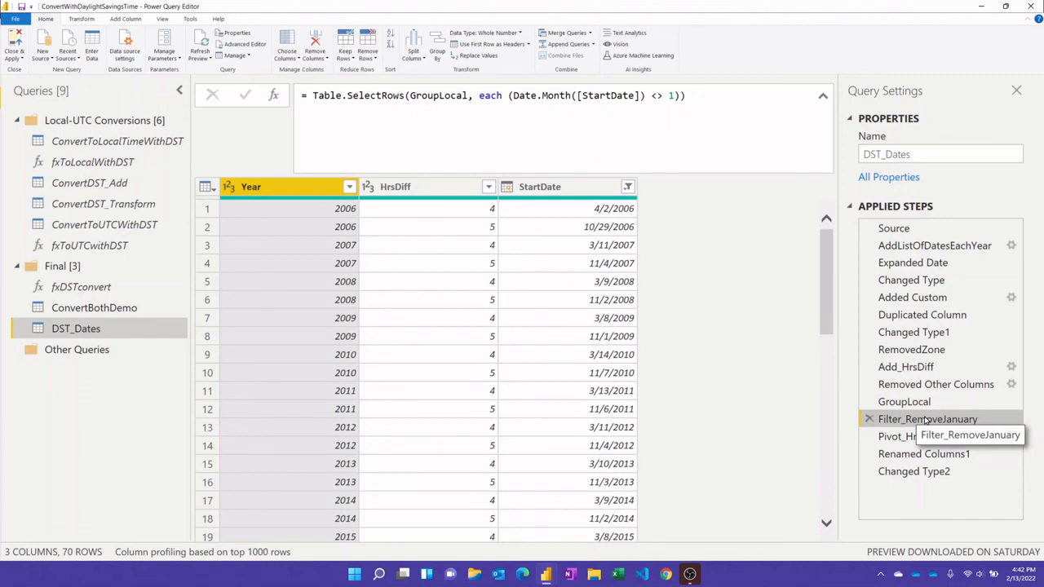
{"action": "mouse_move", "coordinate": [500, 218]}
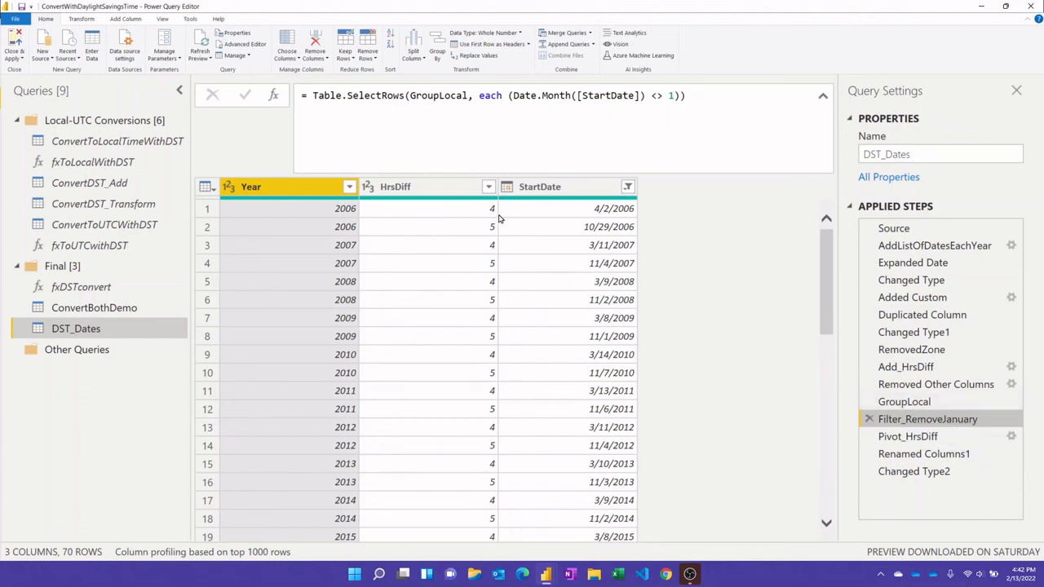
{"action": "mouse_move", "coordinate": [472, 236]}
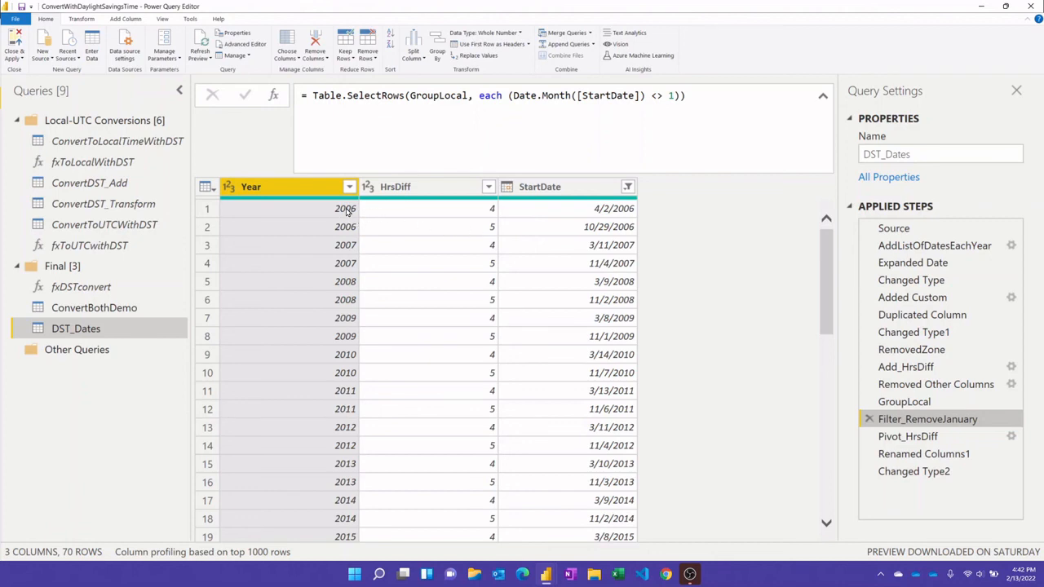
{"action": "mouse_move", "coordinate": [346, 227]}
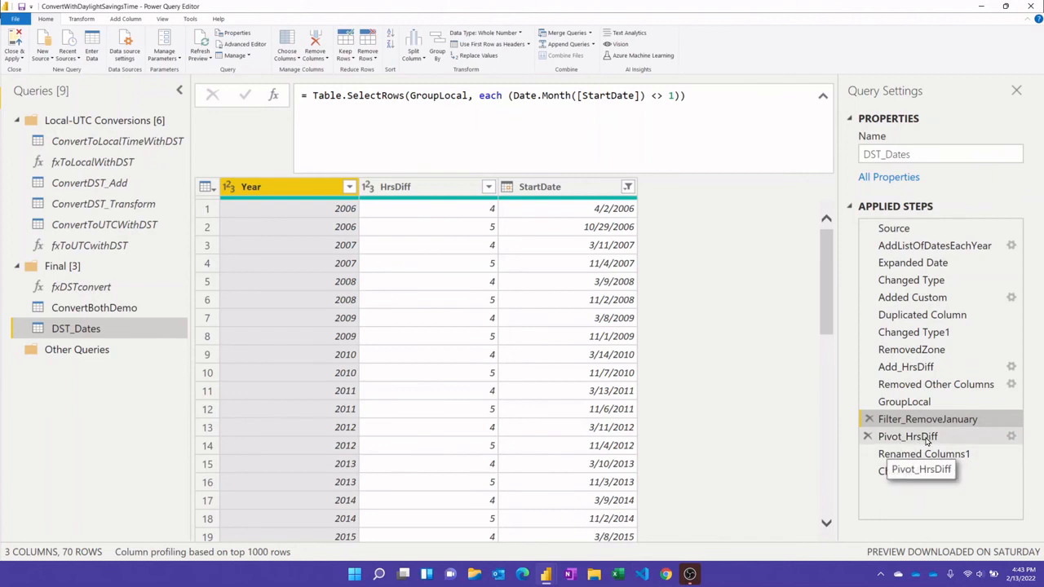
- Preview Pivot_HrsDiff, then Changed Type2 with 35 rows of date-typed DST Start and End
{"action": "left_click", "coordinate": [908, 436]}
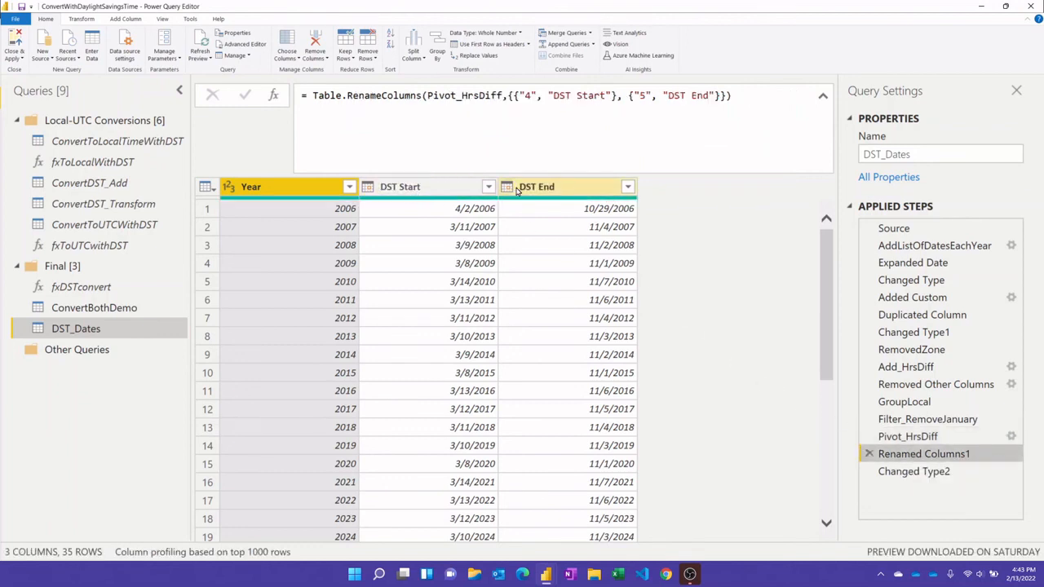
{"action": "left_click", "coordinate": [913, 471]}
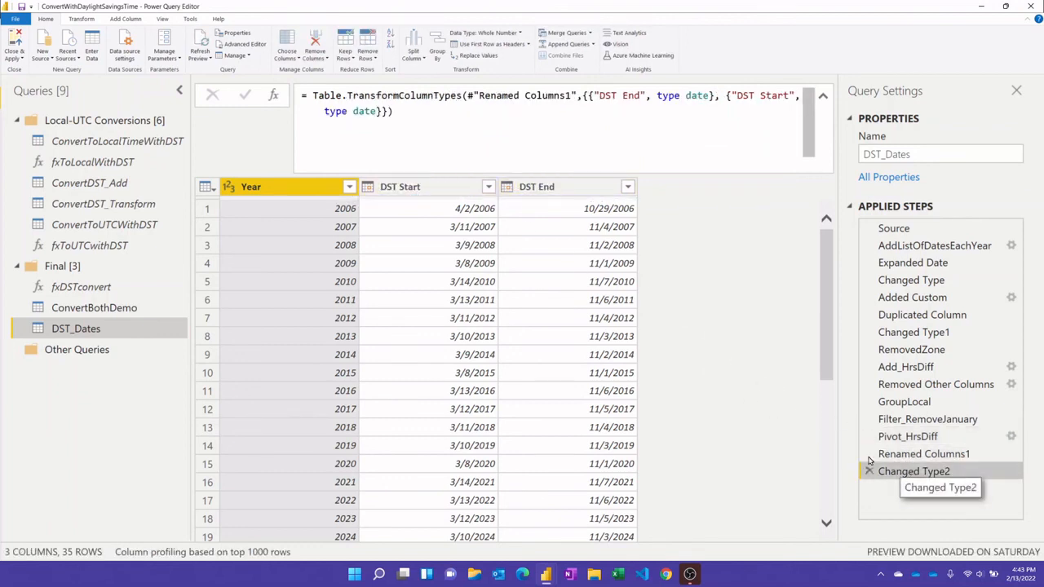
{"action": "mouse_move", "coordinate": [526, 288]}
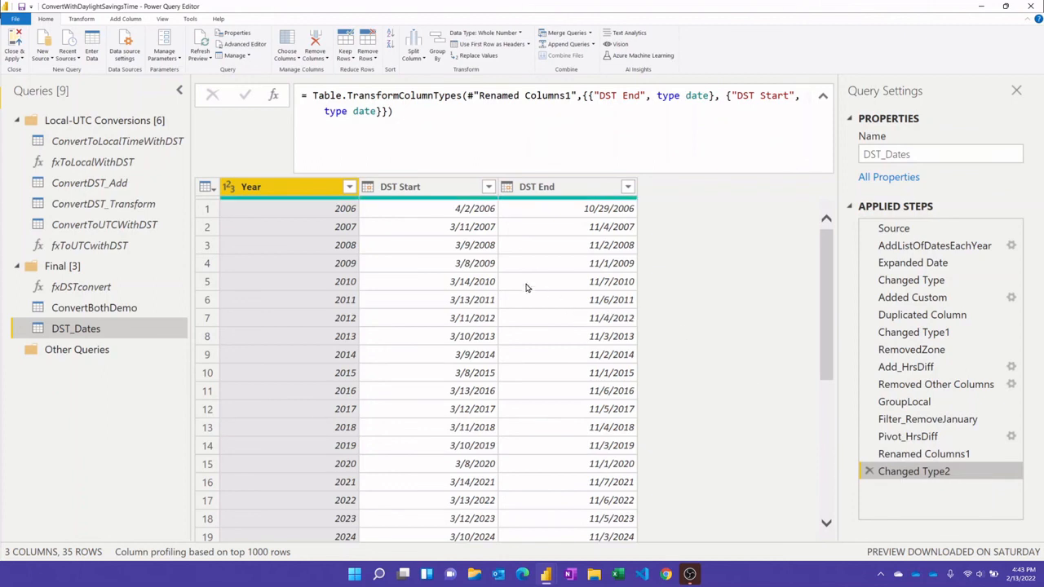
{"action": "mouse_move", "coordinate": [530, 294]}
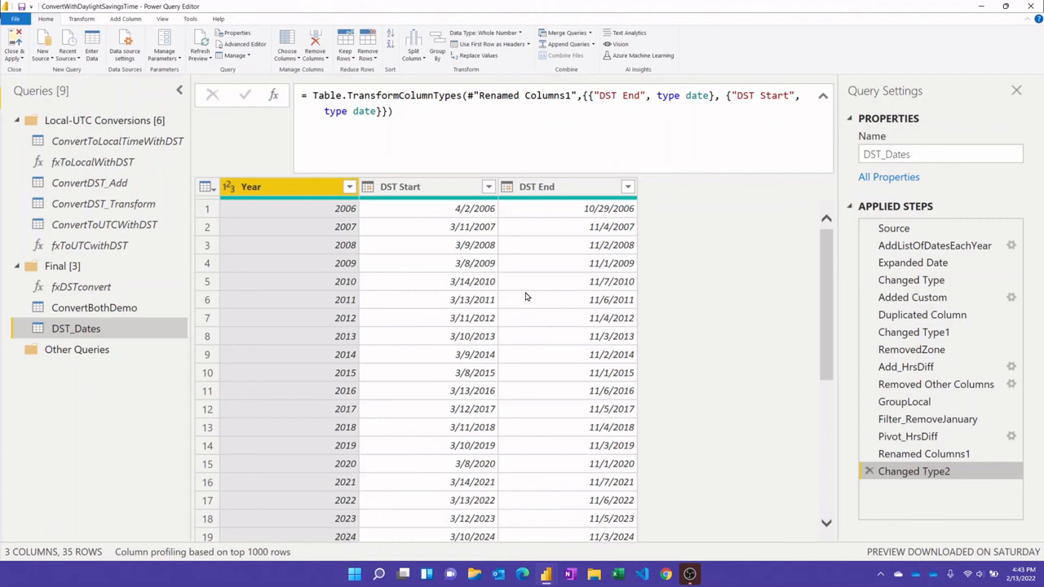
{"action": "mouse_move", "coordinate": [527, 295]}
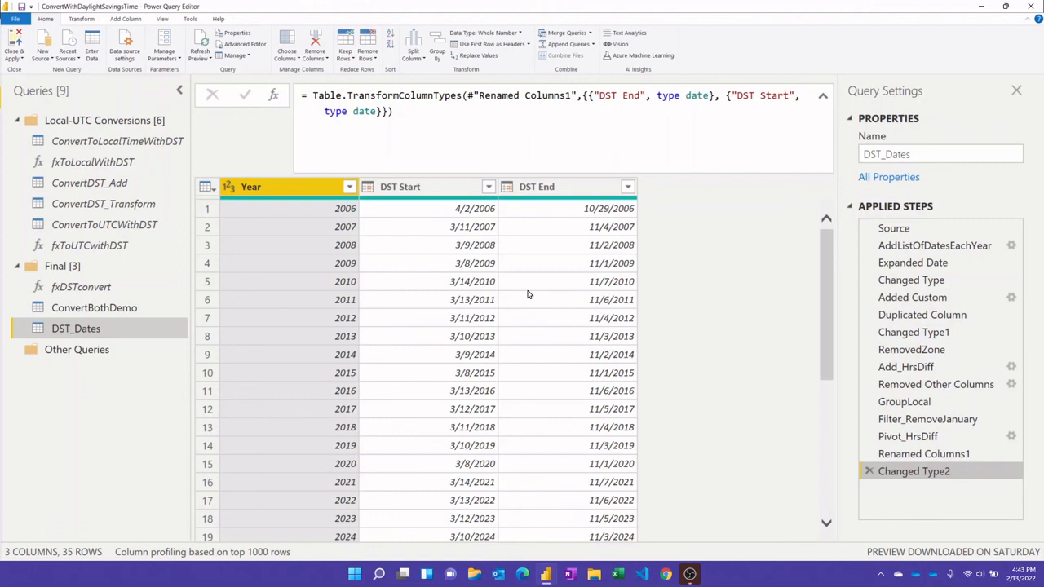
{"action": "mouse_move", "coordinate": [424, 271]}
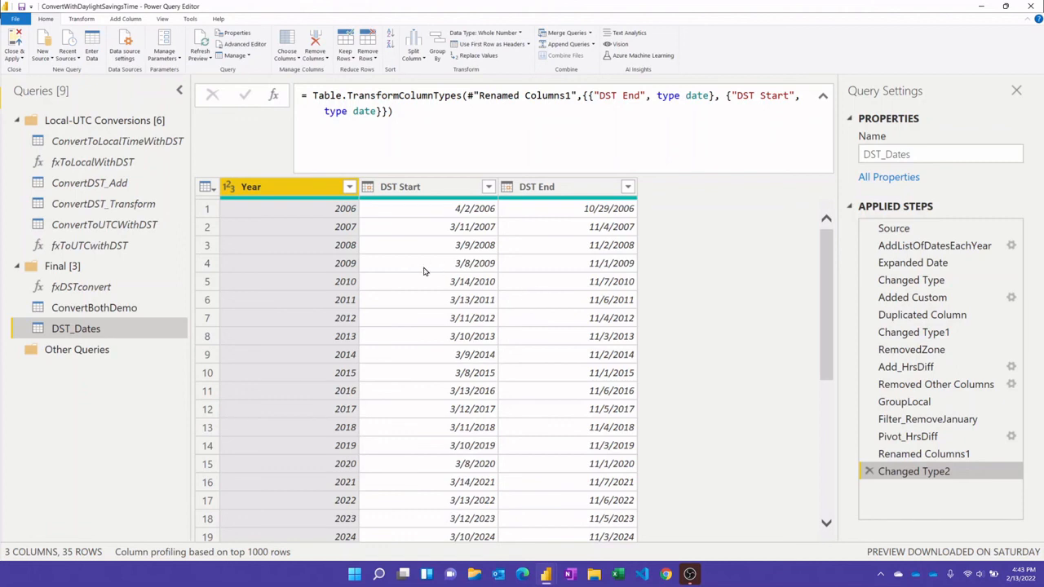
{"action": "mouse_move", "coordinate": [528, 315]}
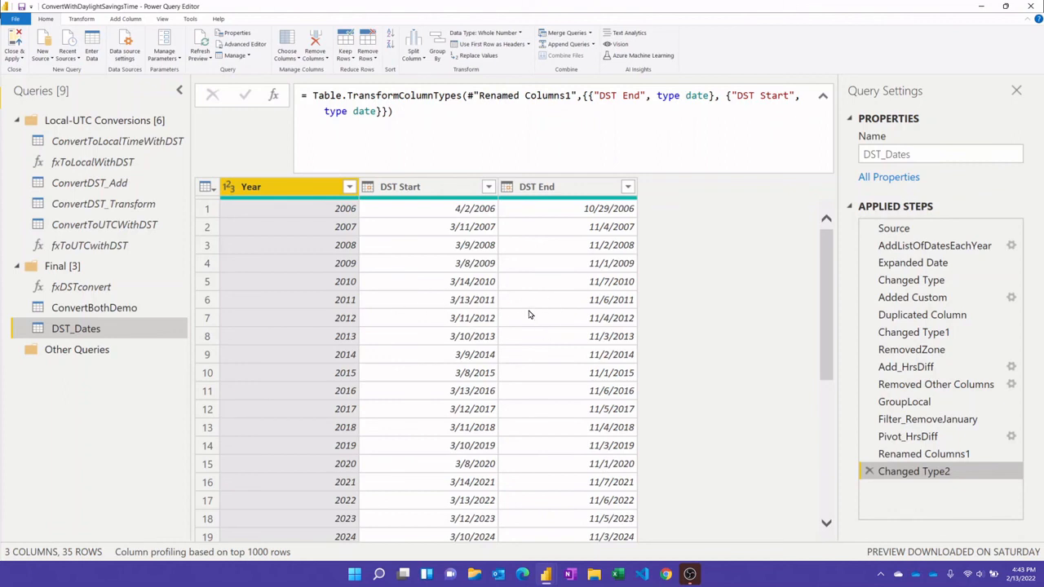
{"action": "mouse_move", "coordinate": [523, 294]}
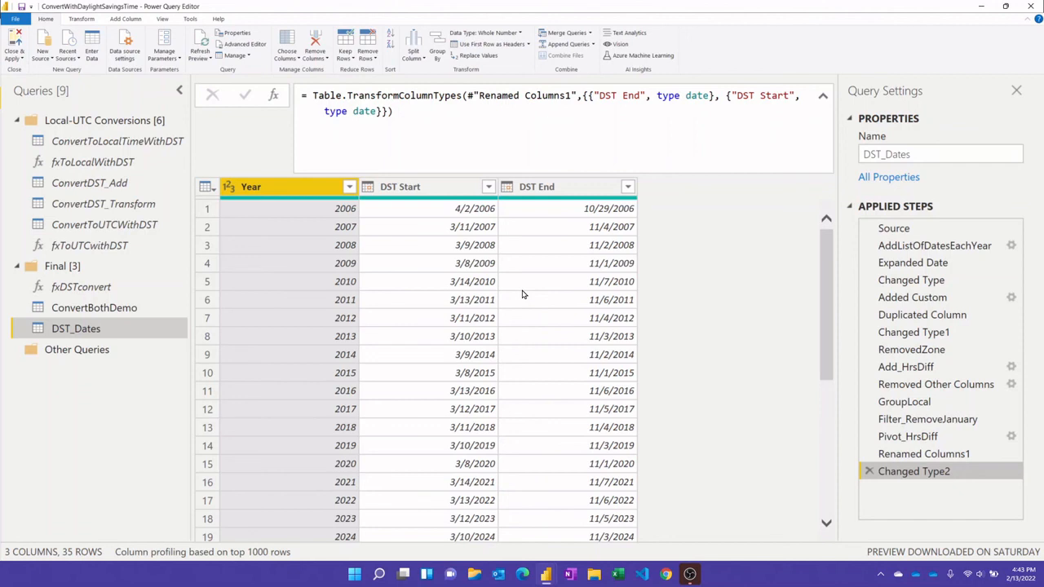
{"action": "mouse_move", "coordinate": [81, 286]}
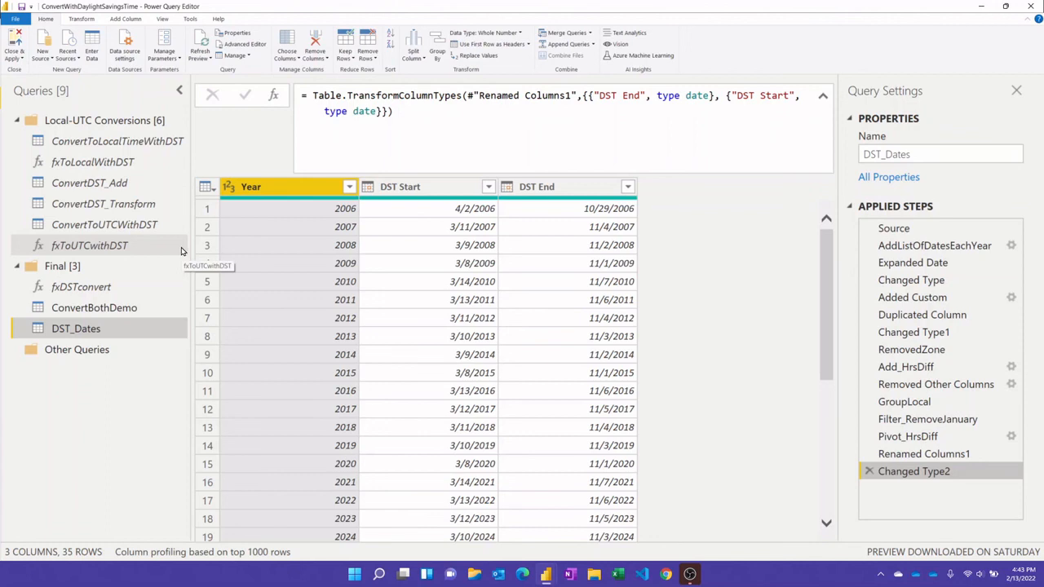
{"action": "mouse_move", "coordinate": [350, 289]}
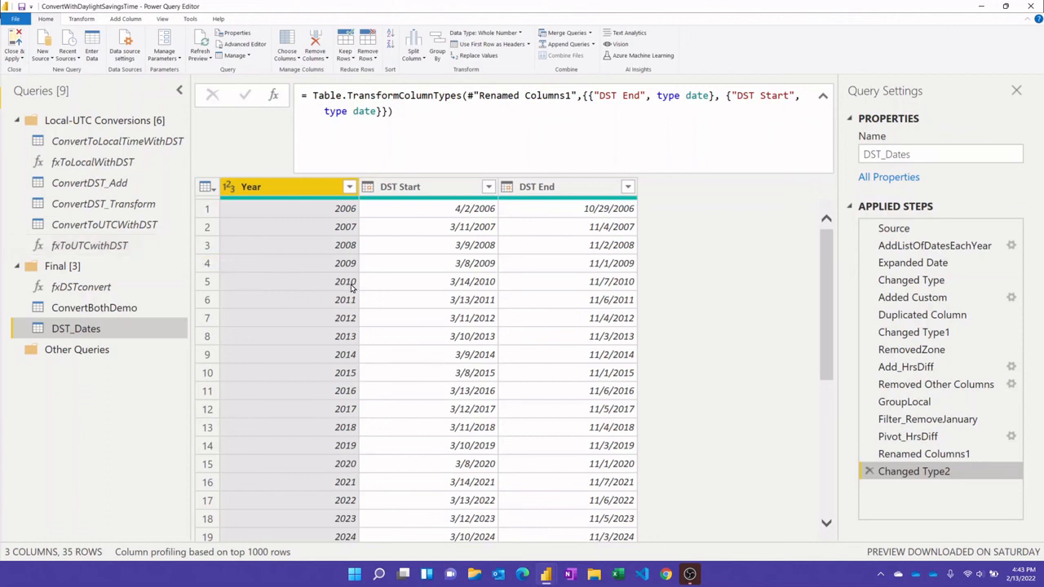